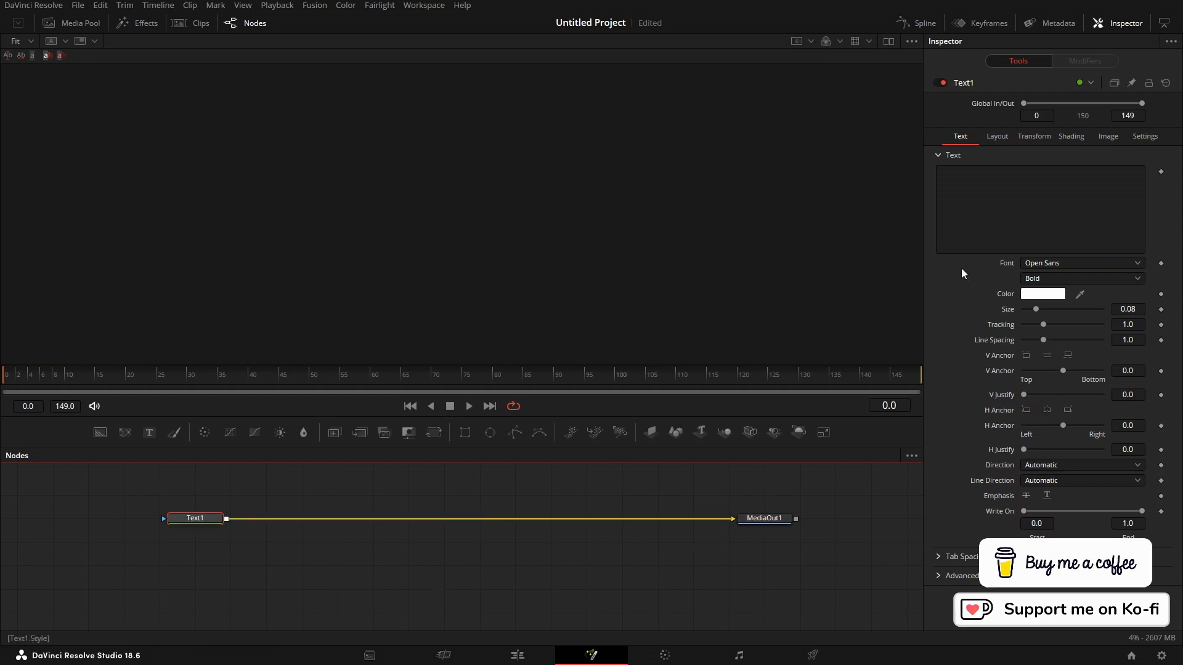
# Change the Text1 font to Astrolab and view MediaOut1 in the viewer.
pyautogui.click(1080, 262)
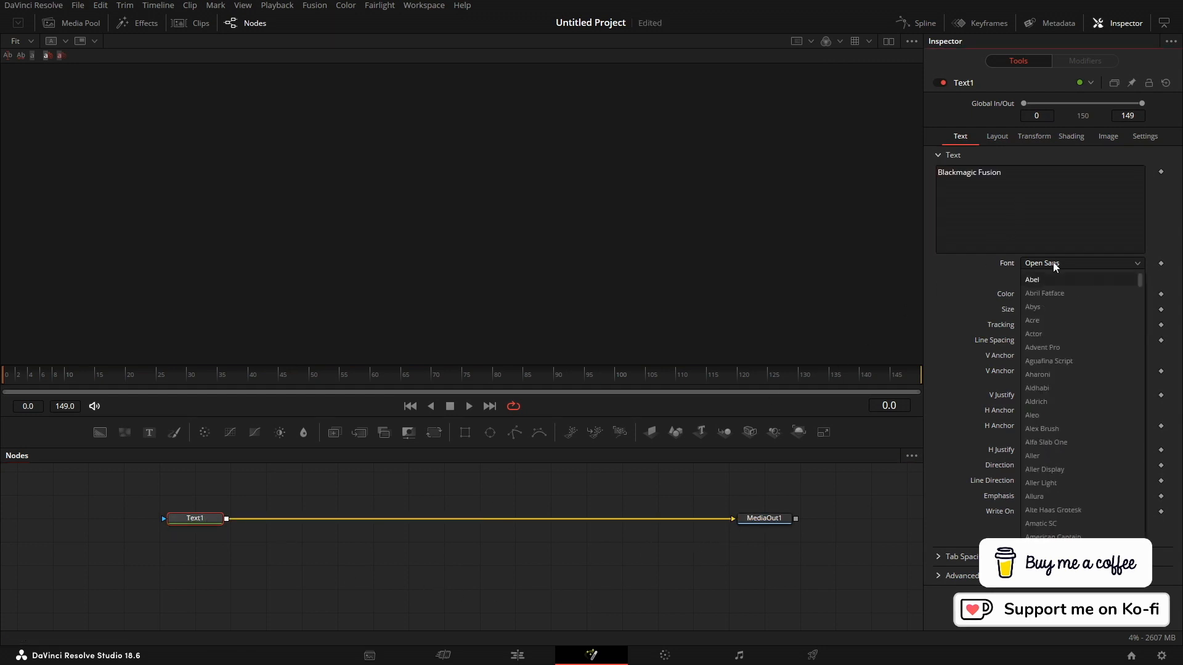
pyautogui.moveTo(1046, 441)
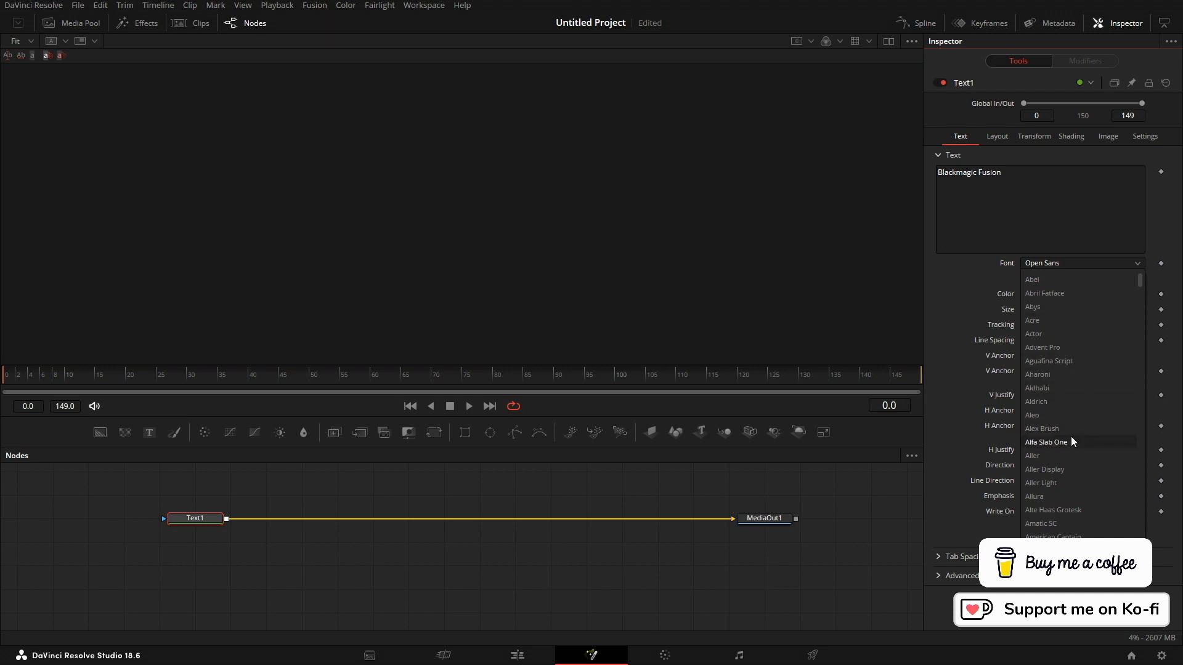
pyautogui.scroll(-3)
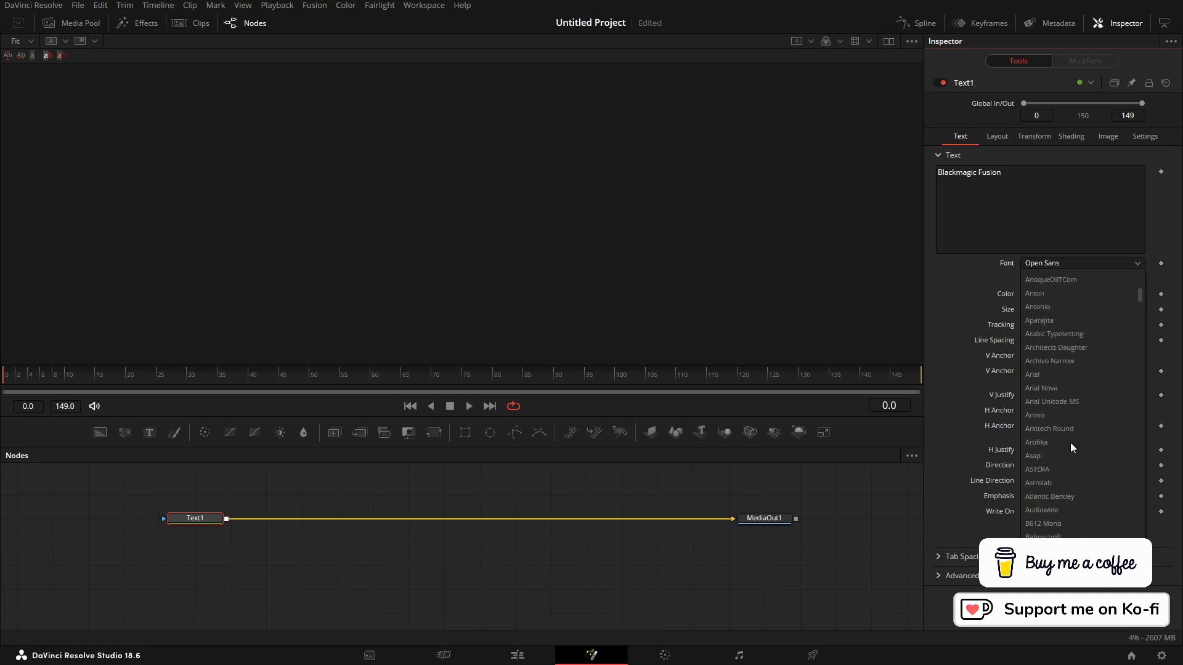
pyautogui.click(1038, 483)
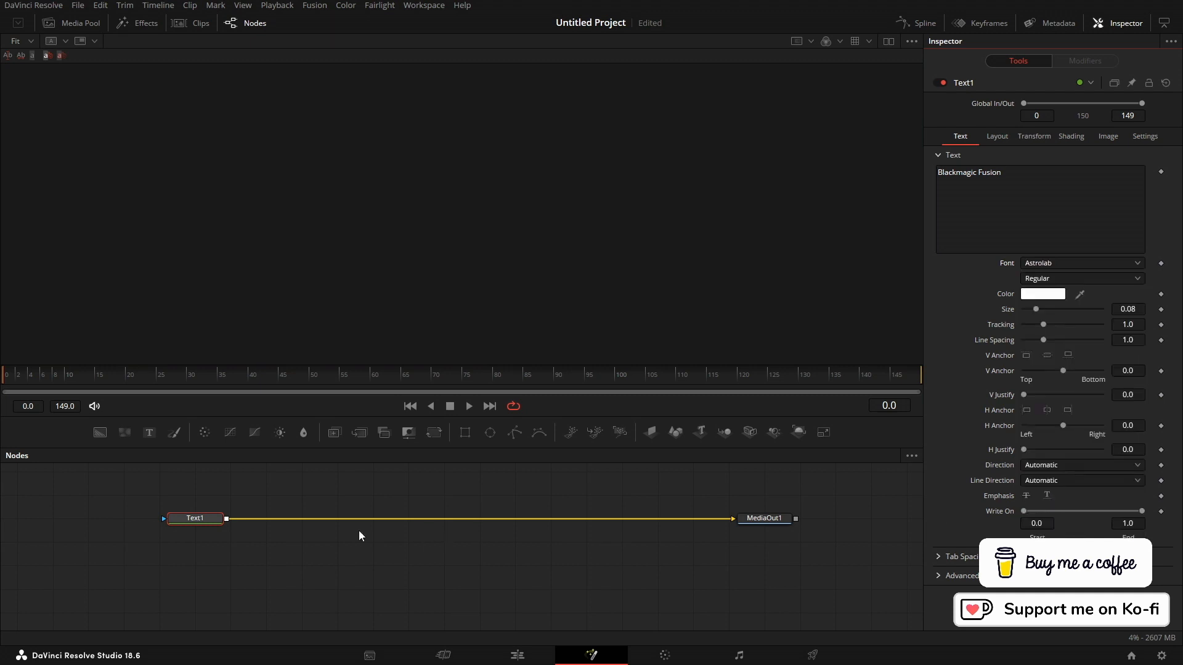
pyautogui.click(763, 518)
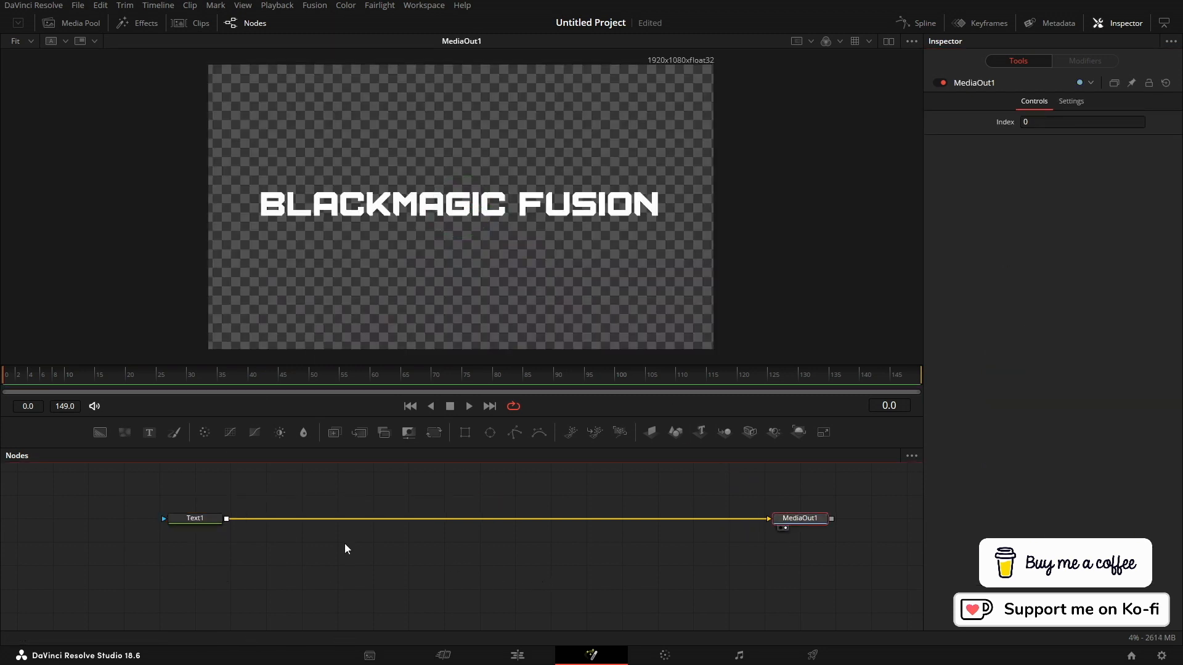
# Add a Create Bump Map node after Text1 by searching 'create' in Select Tool.
pyautogui.click(196, 518)
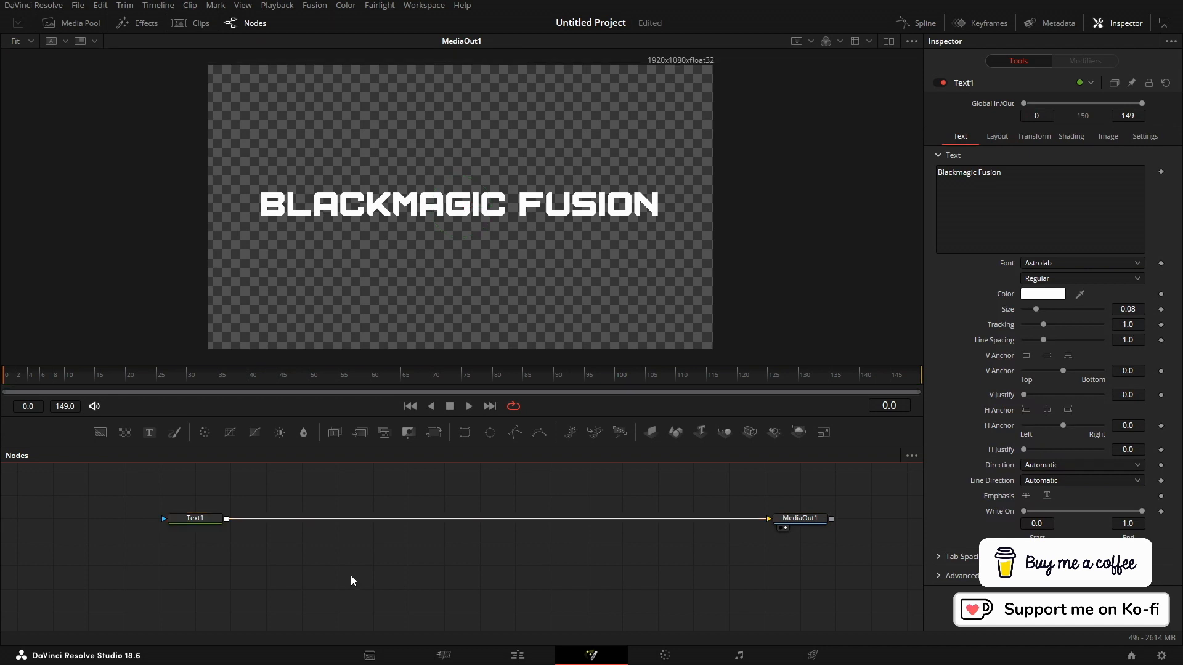
pyautogui.write('create')
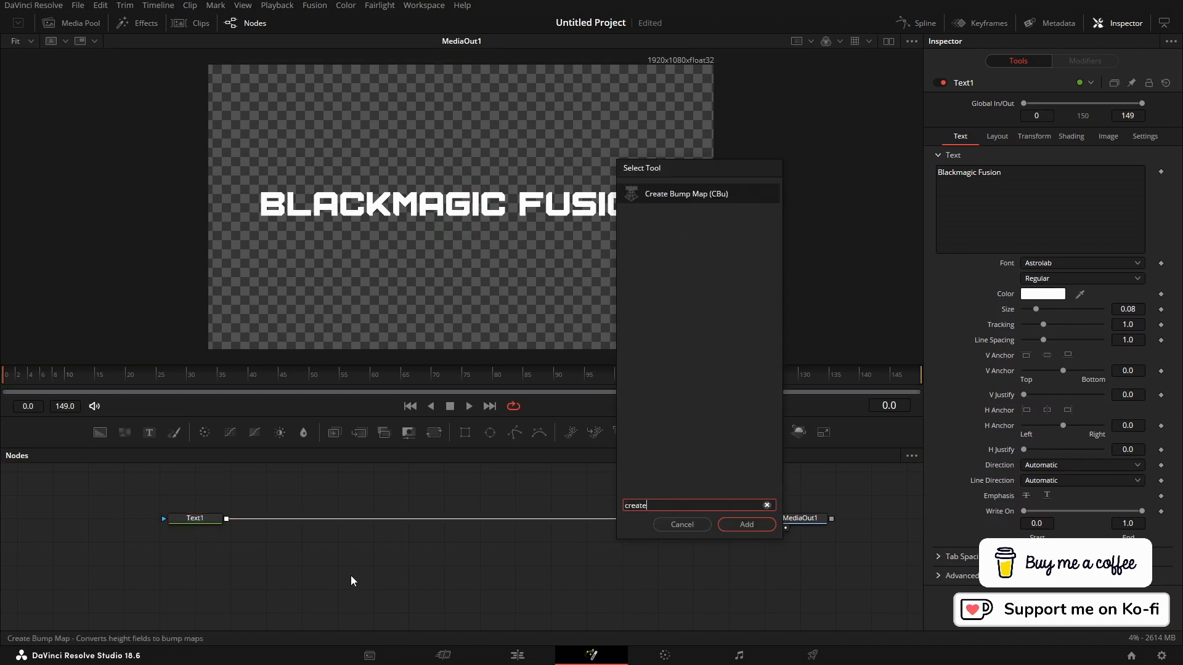
pyautogui.click(745, 525)
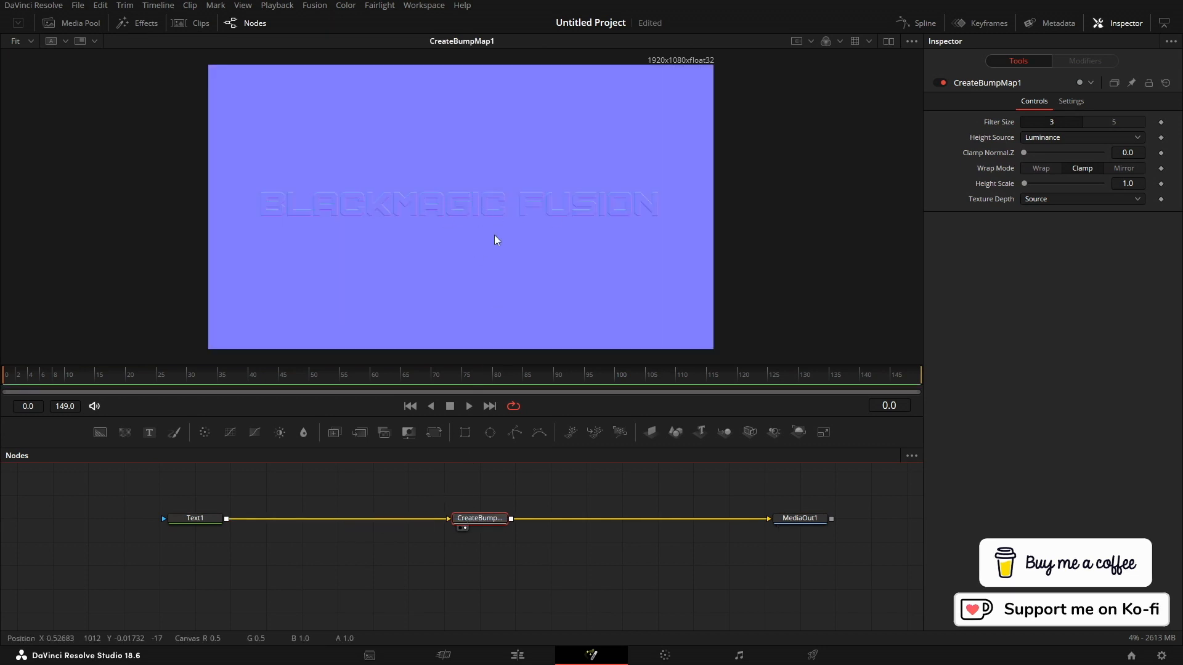
pyautogui.moveTo(359, 560)
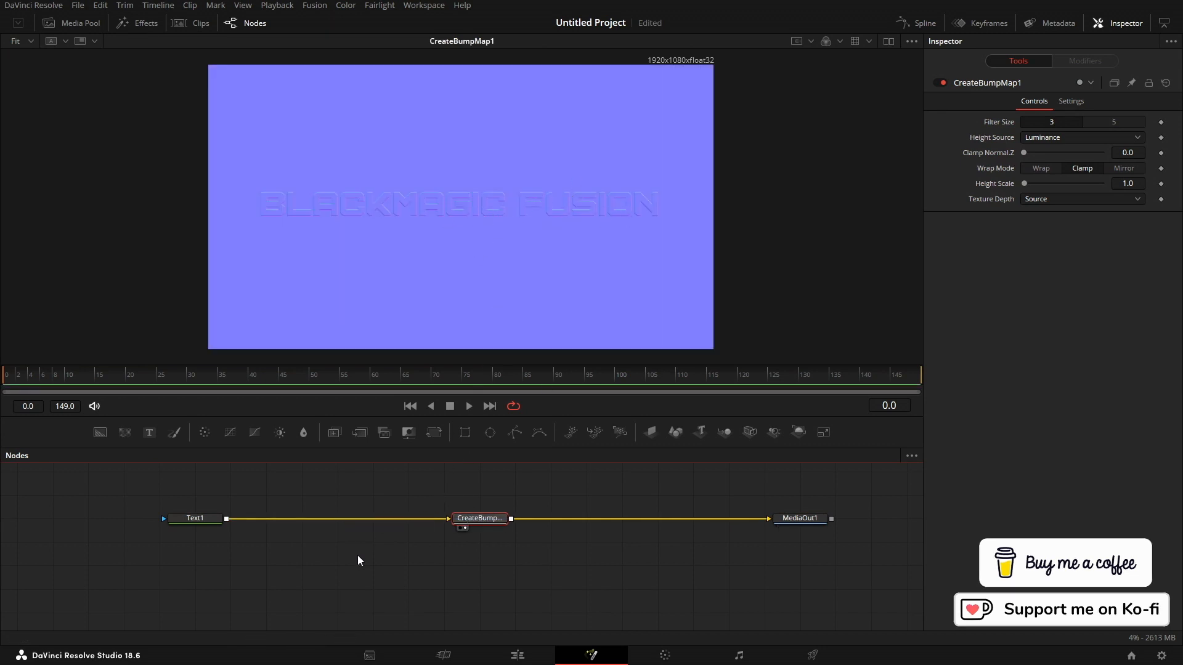
# Add Erode/Dilate with Gaussian filter and amount -0.01, then view CreateBumpMap1.
pyautogui.write('er')
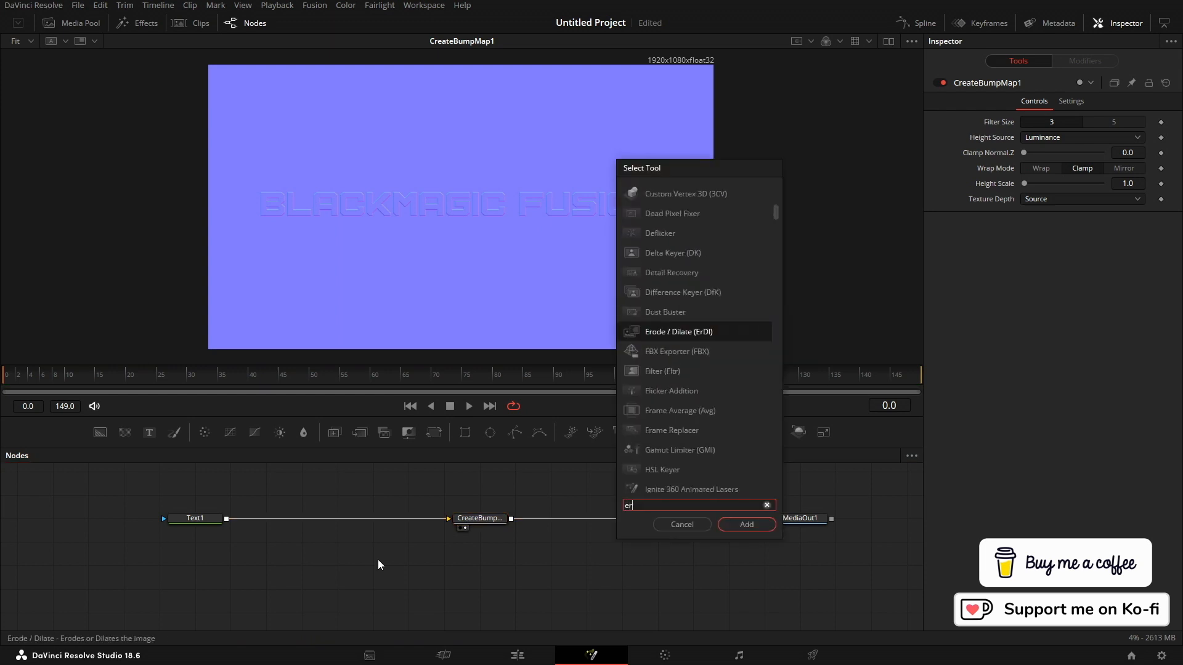
pyautogui.click(744, 524)
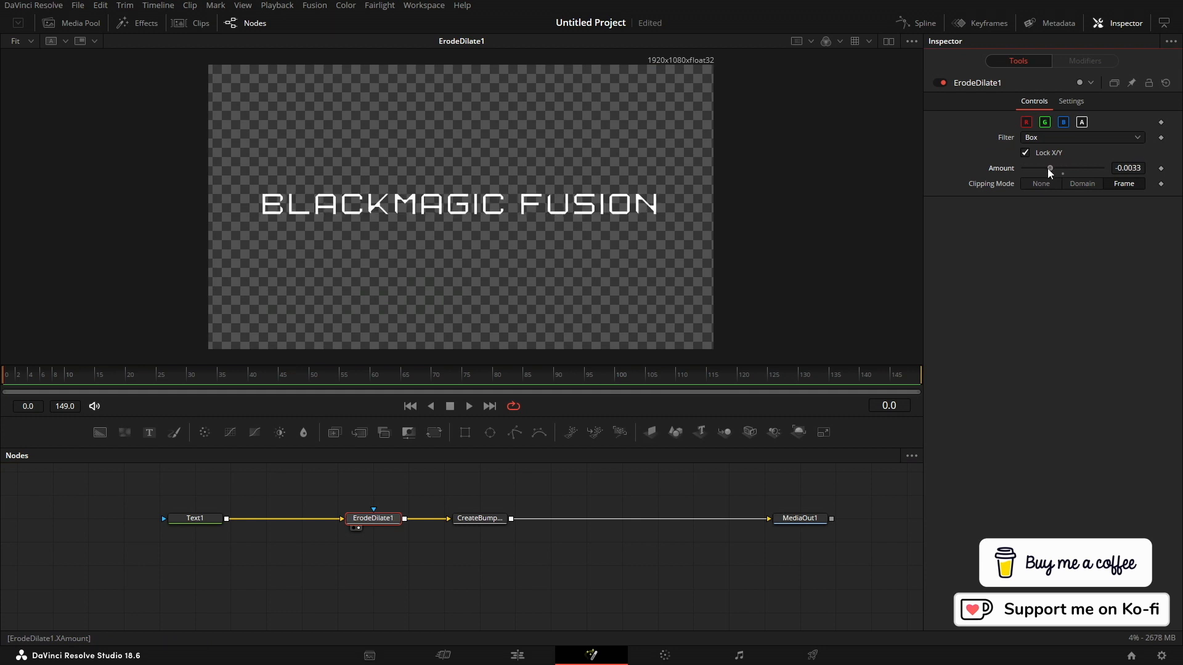
pyautogui.click(1080, 137)
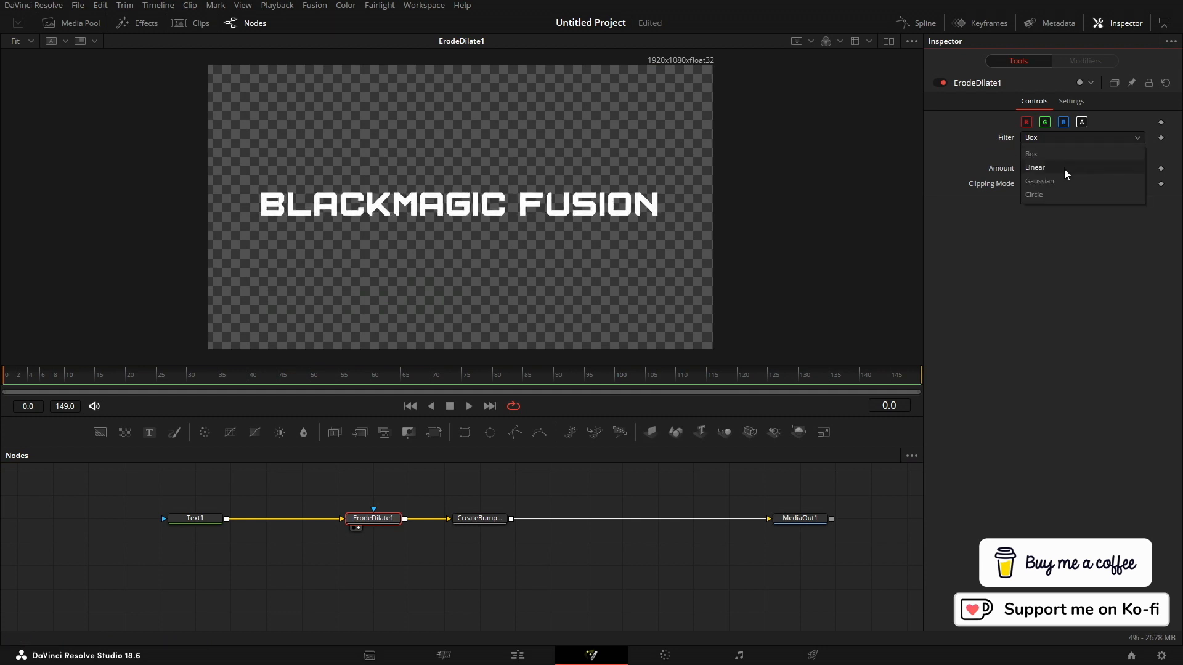
pyautogui.click(1039, 181)
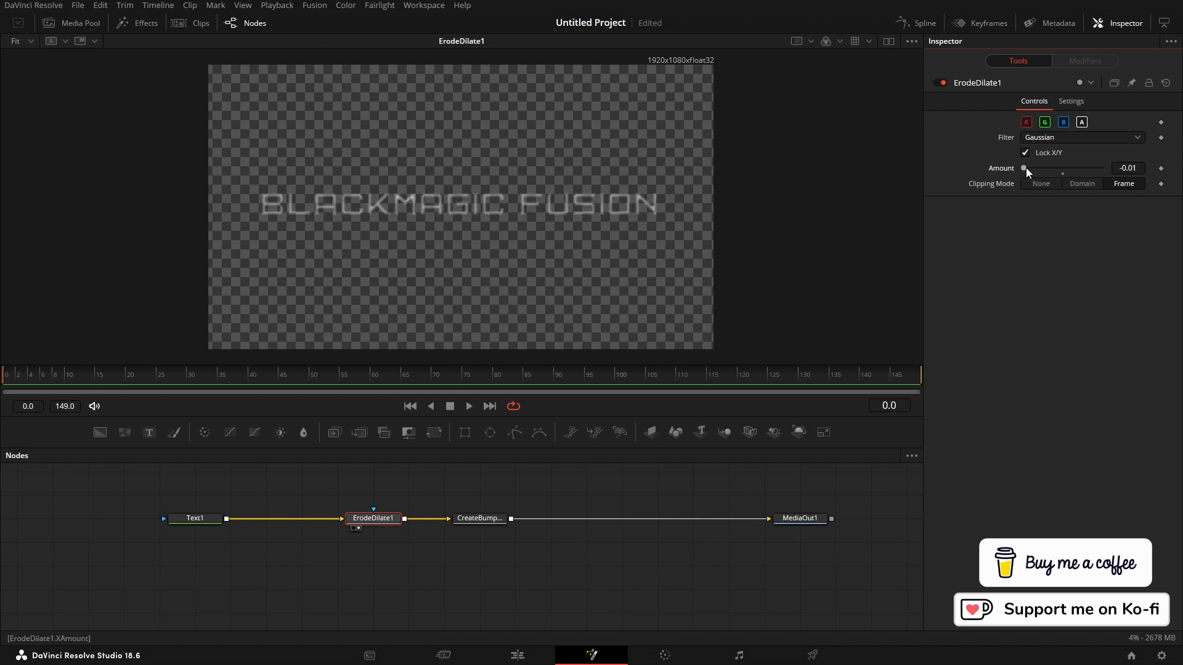
pyautogui.click(480, 518)
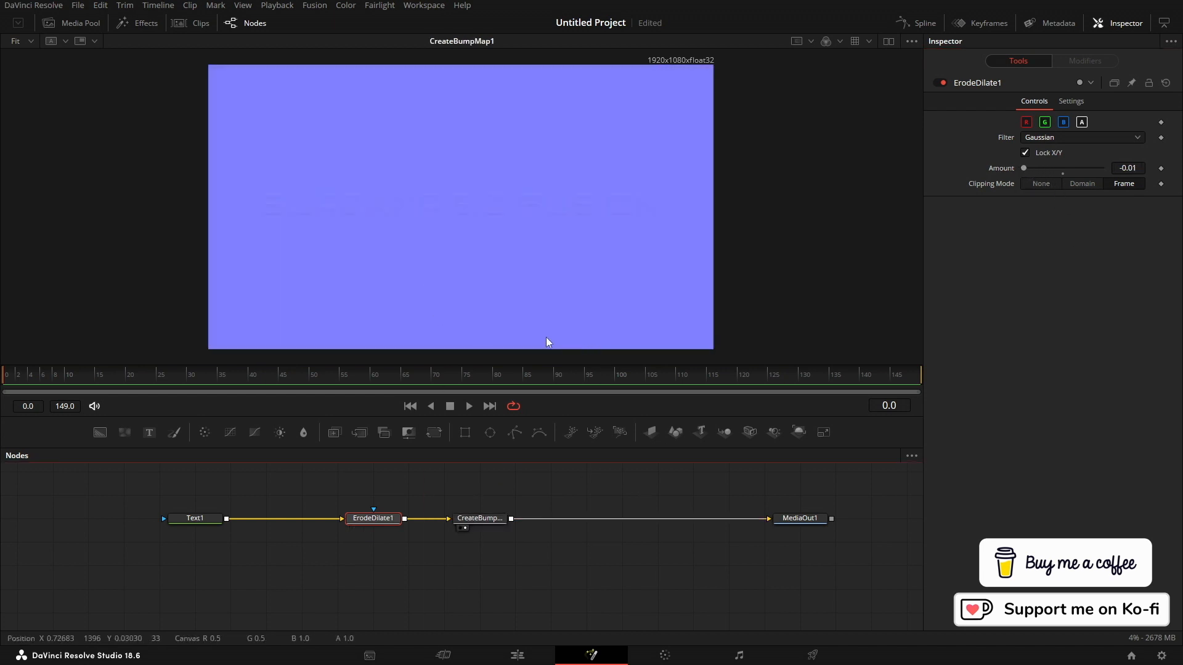
# Set CreateBumpMap1 Height Scale to 100 and insert a 0.1 Blur after Text1.
pyautogui.click(480, 518)
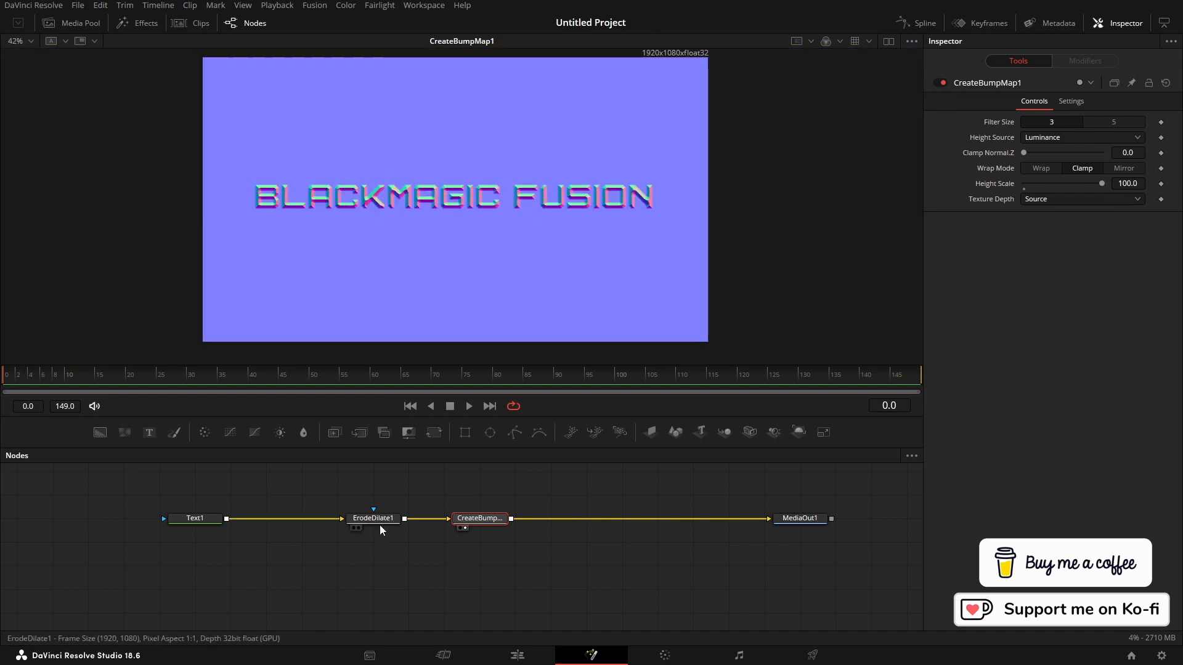
pyautogui.click(196, 518)
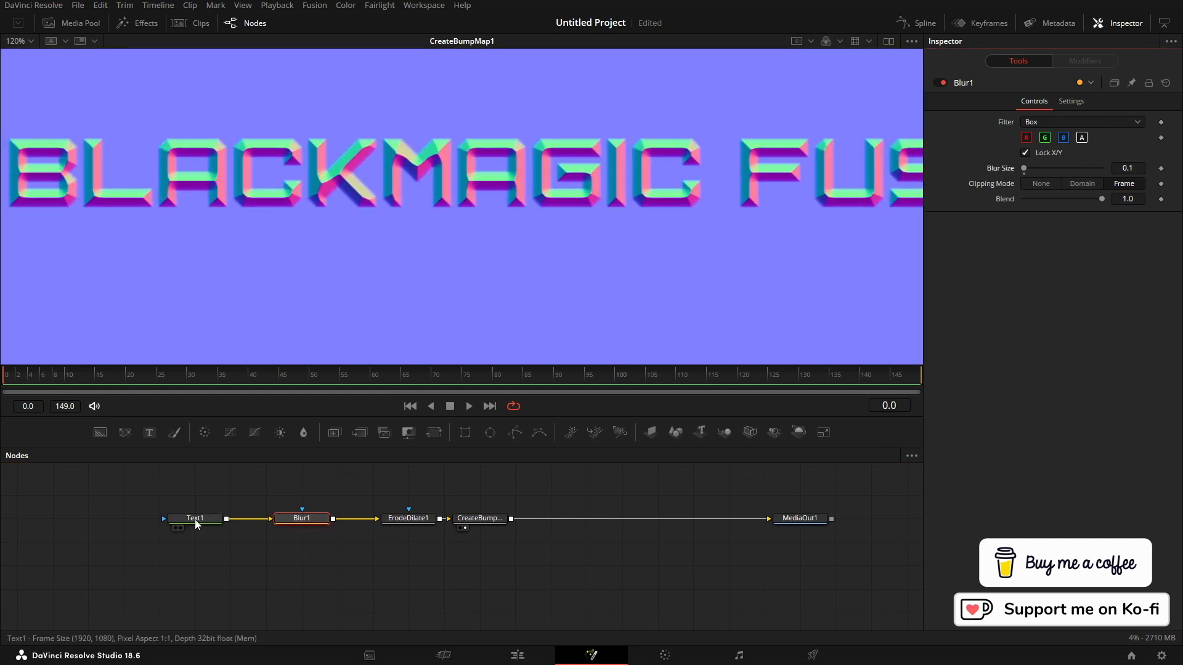
# Select Text1 to set its tracking to 1.019.
pyautogui.click(198, 518)
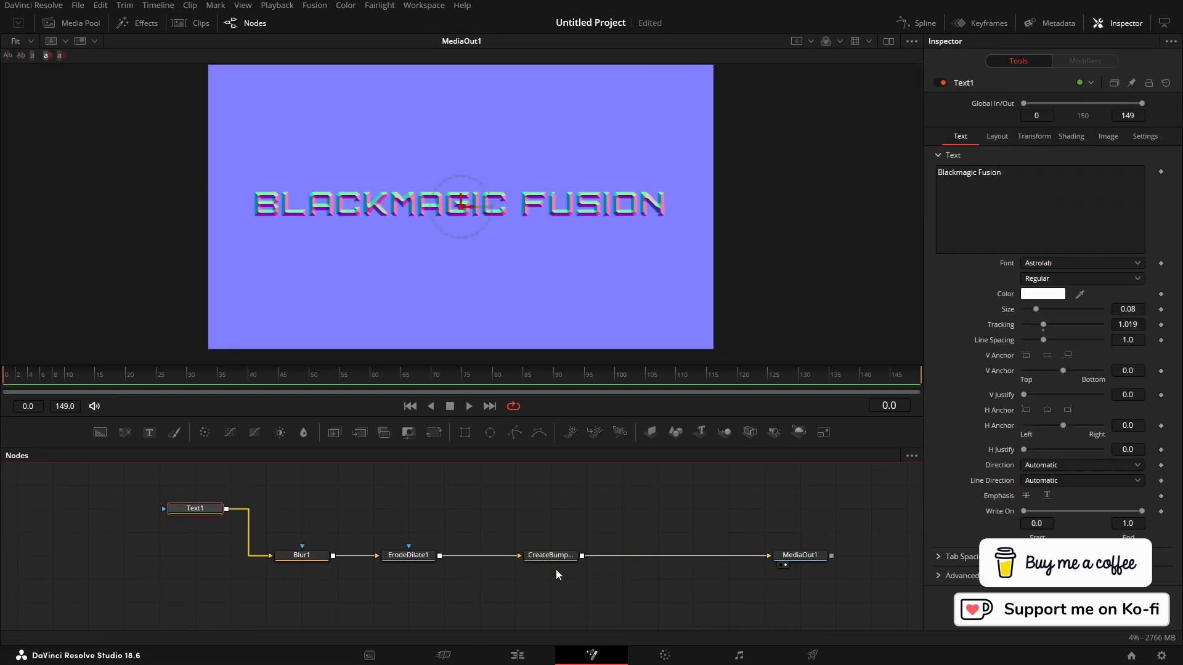
pyautogui.moveTo(551, 554)
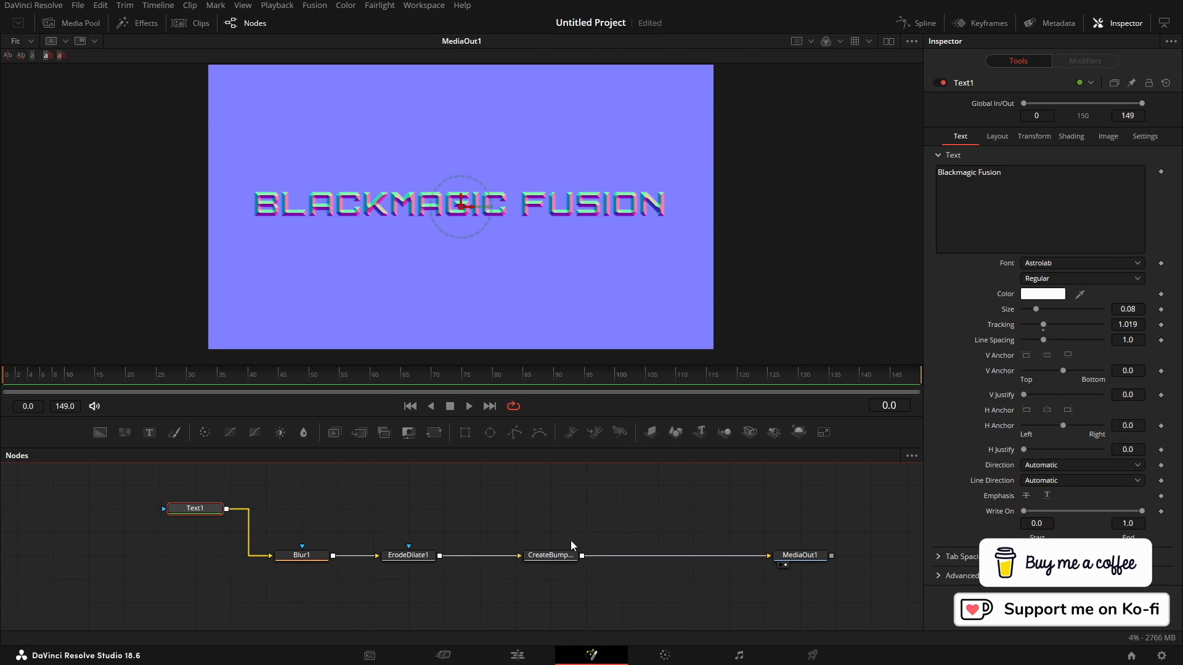
# Route the bump map through Merge1, using Text1 as the merge mask.
pyautogui.click(550, 508)
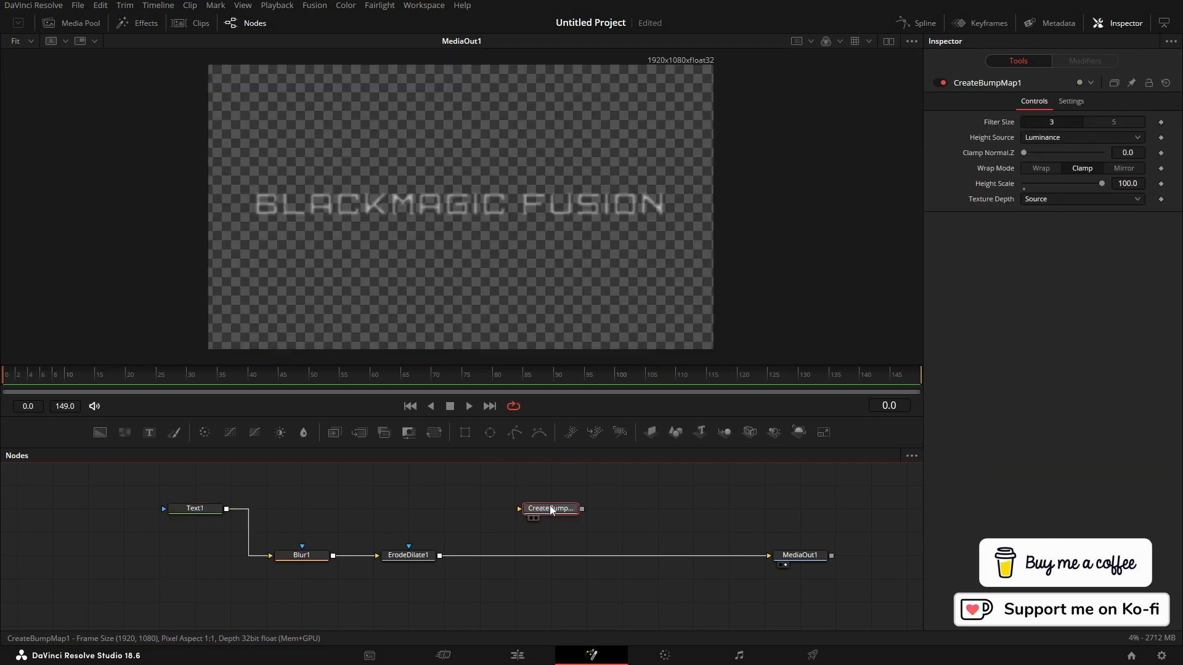
pyautogui.click(407, 555)
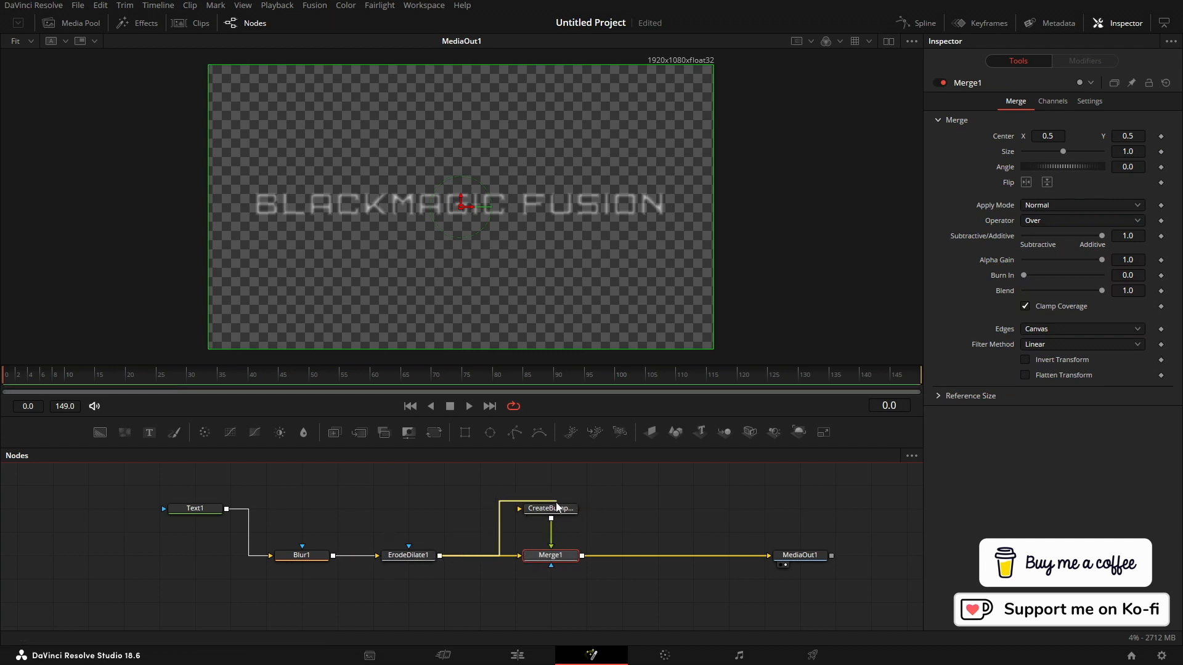
pyautogui.click(194, 508)
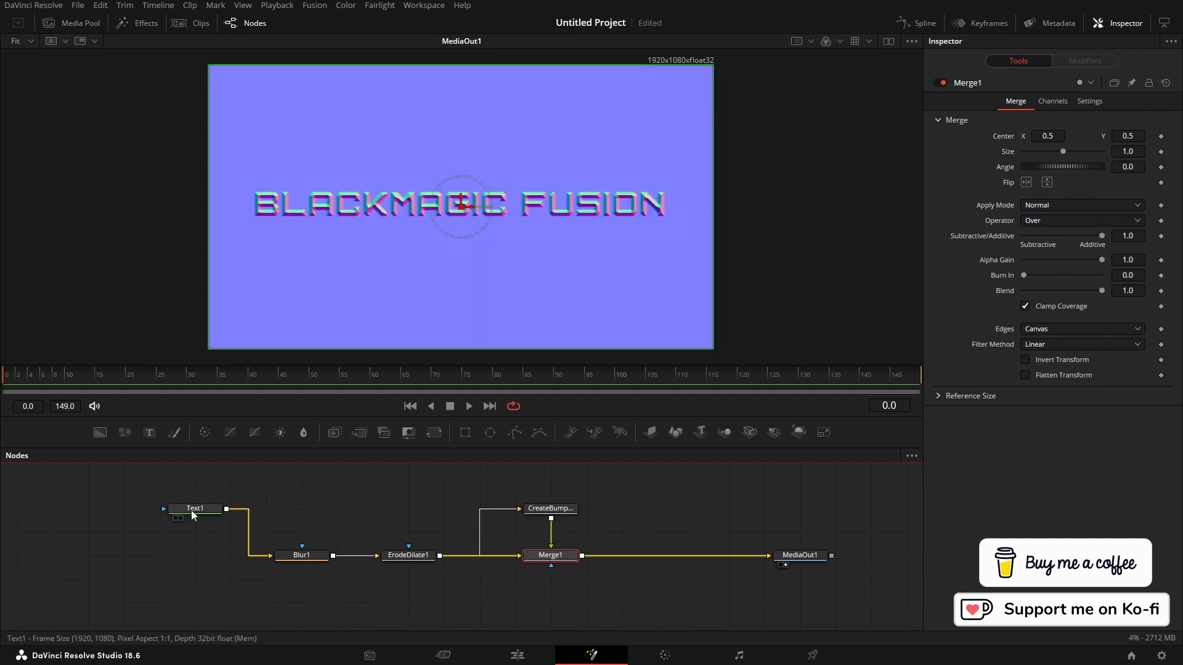
pyautogui.click(197, 508)
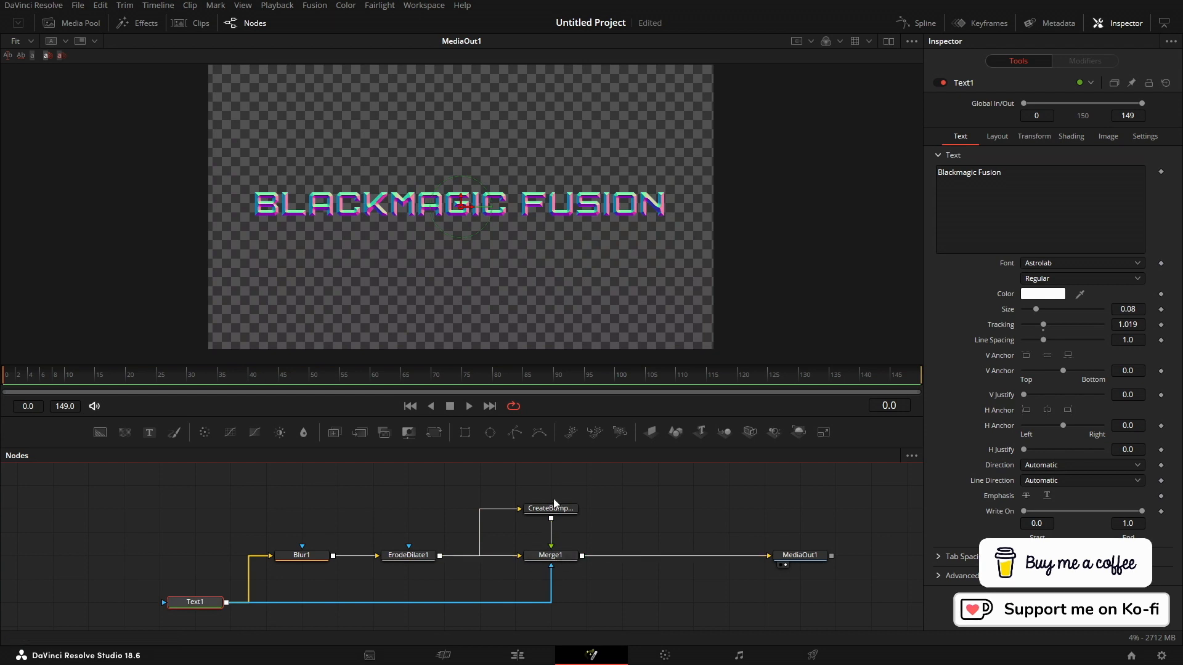
pyautogui.moveTo(550, 537)
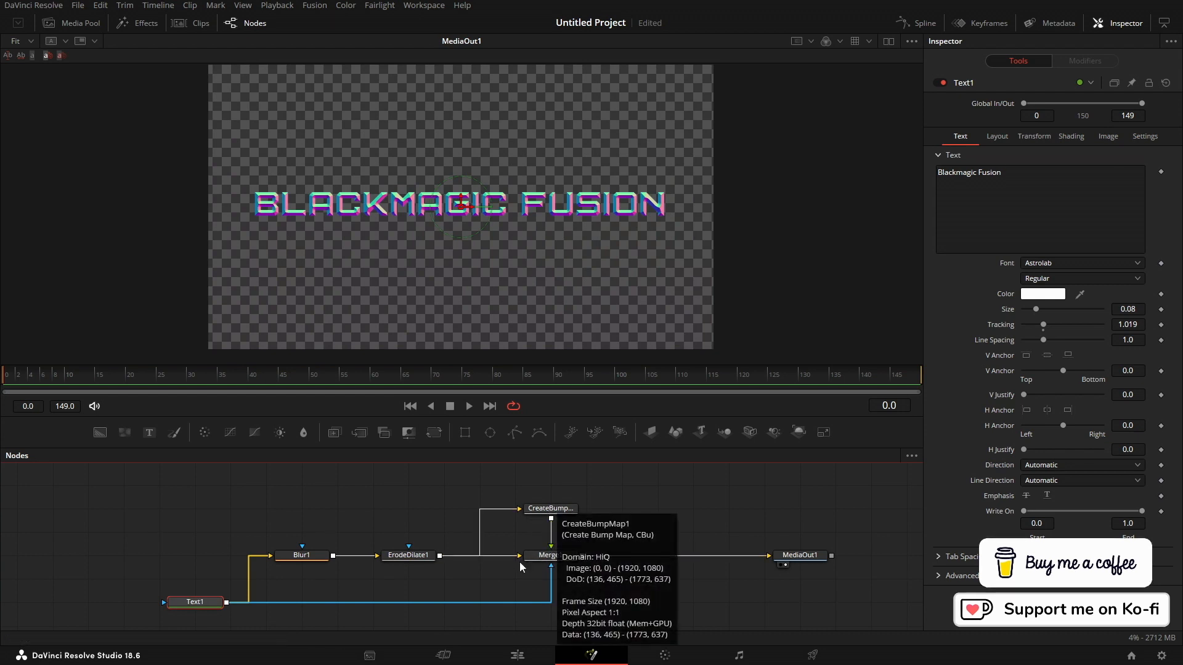
pyautogui.moveTo(357, 569)
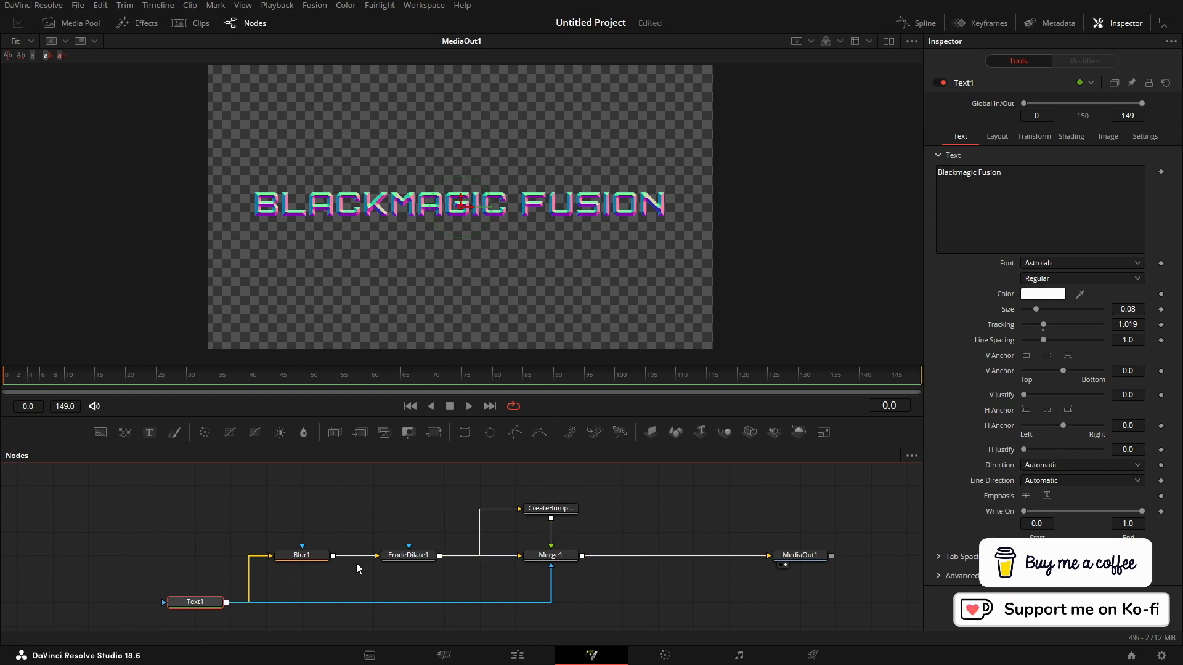
pyautogui.moveTo(699, 527)
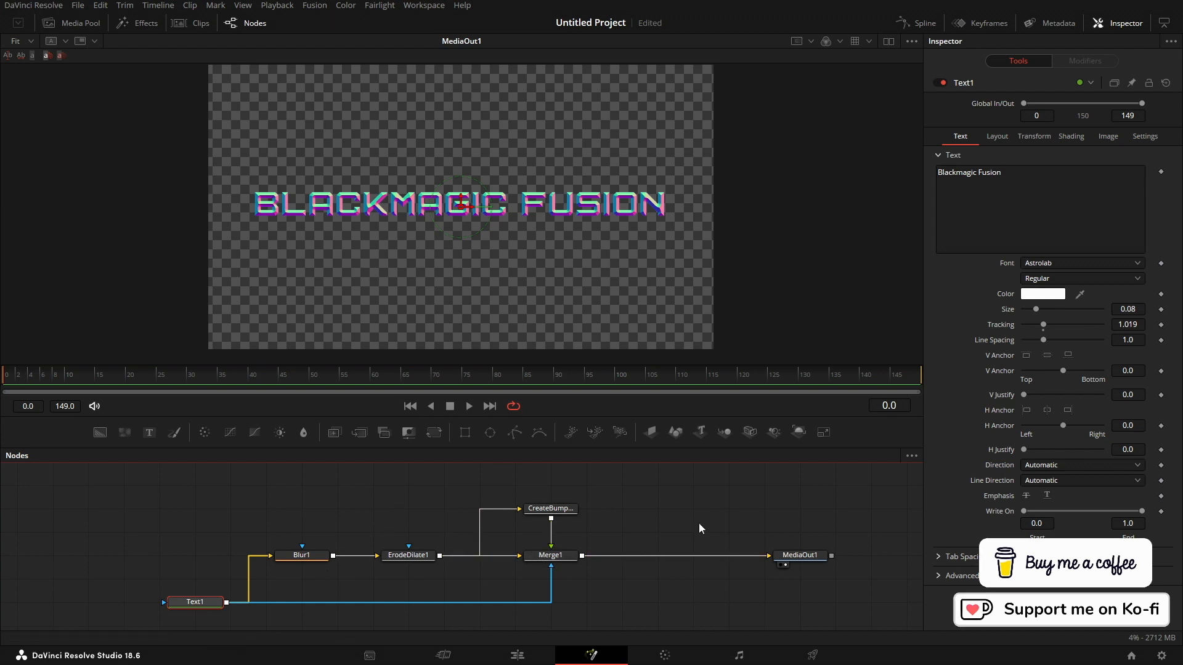
pyautogui.moveTo(857, 93)
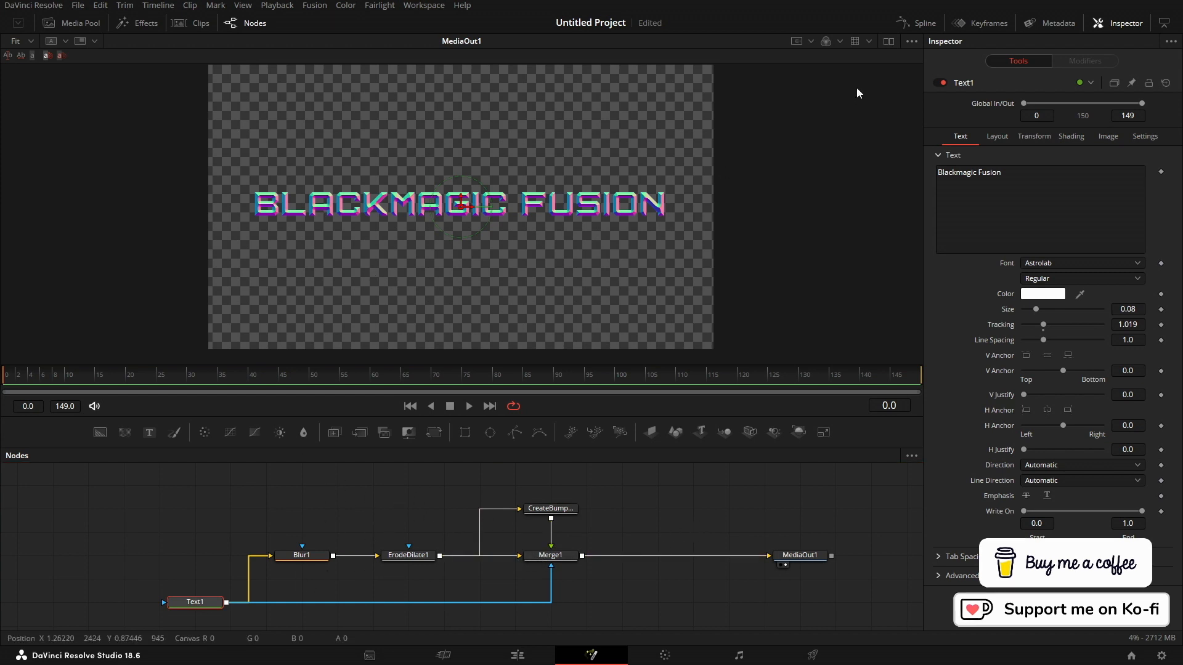
# Uncheck Checker Underlay in the viewer options.
pyautogui.click(824, 41)
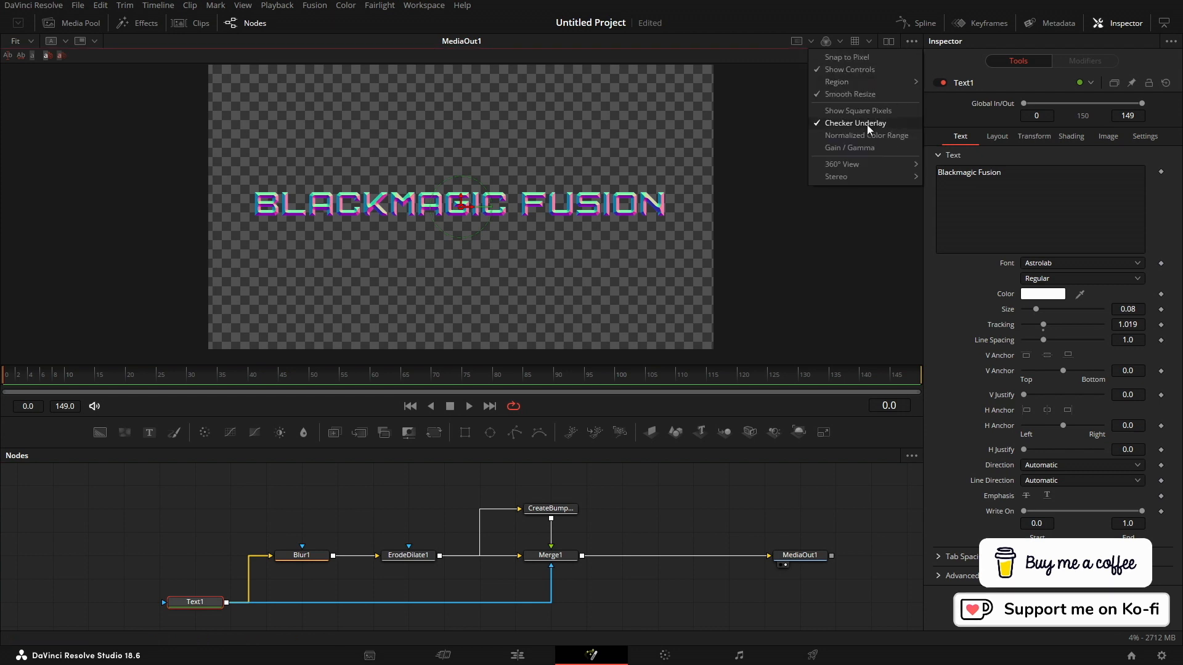
pyautogui.click(855, 123)
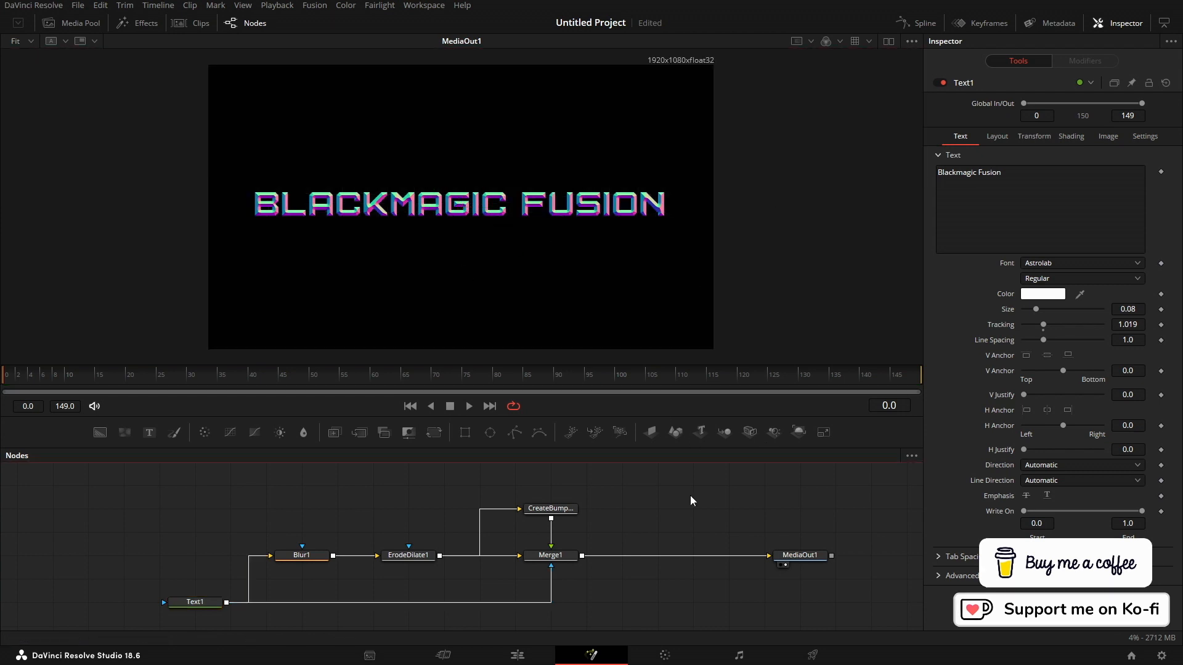
pyautogui.moveTo(693, 513)
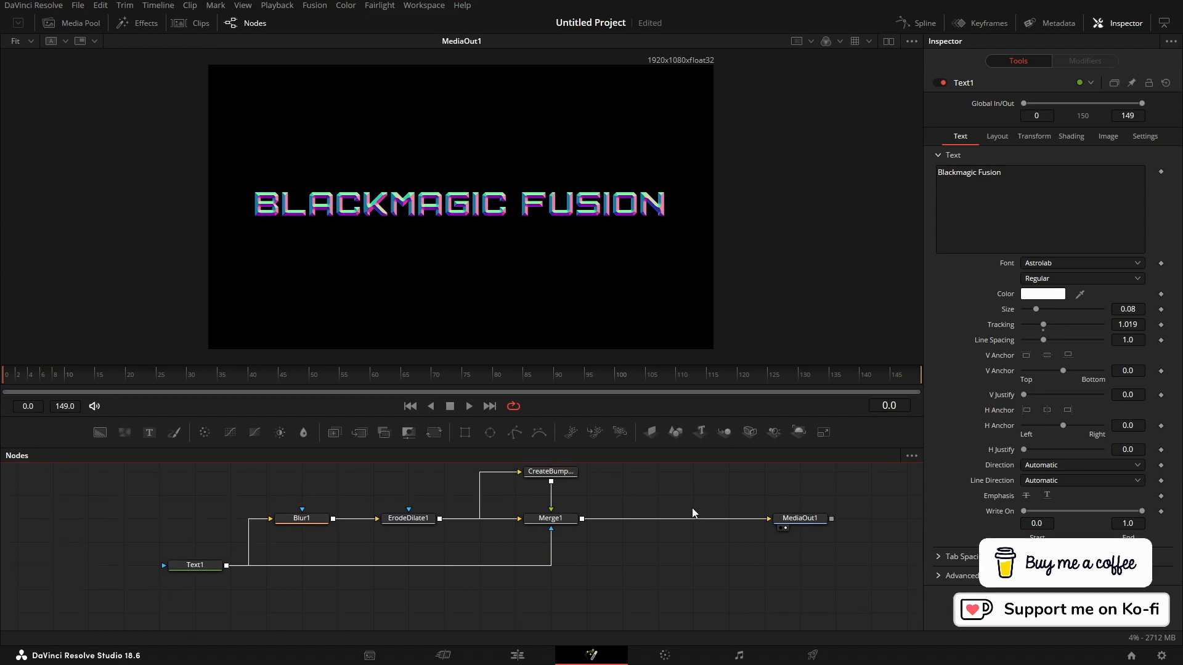
pyautogui.moveTo(112, 450)
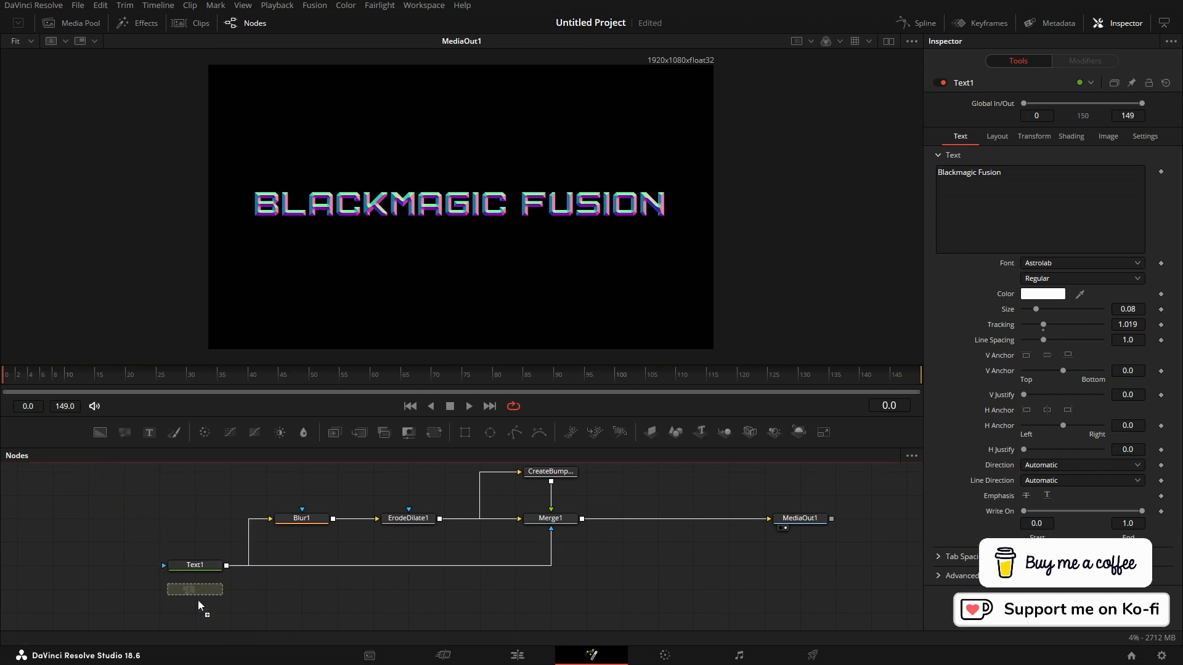
# Add a Displace node via a 'displ' search and select Displace1.
pyautogui.write('displace')
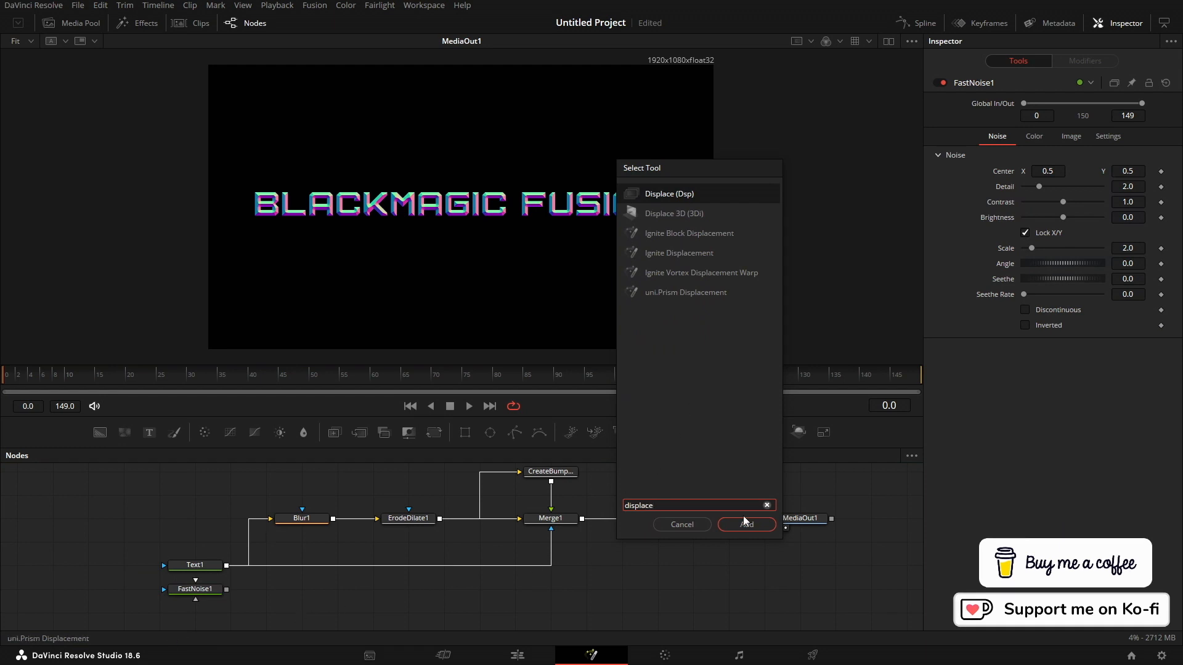
pyautogui.click(746, 524)
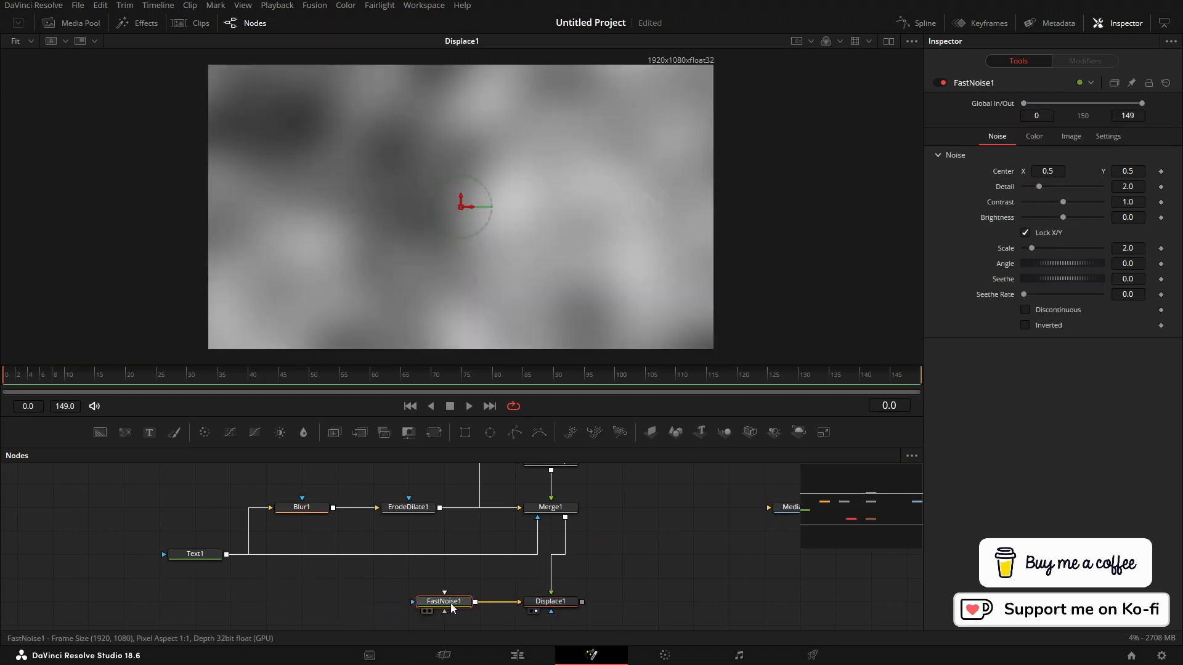
pyautogui.click(550, 601)
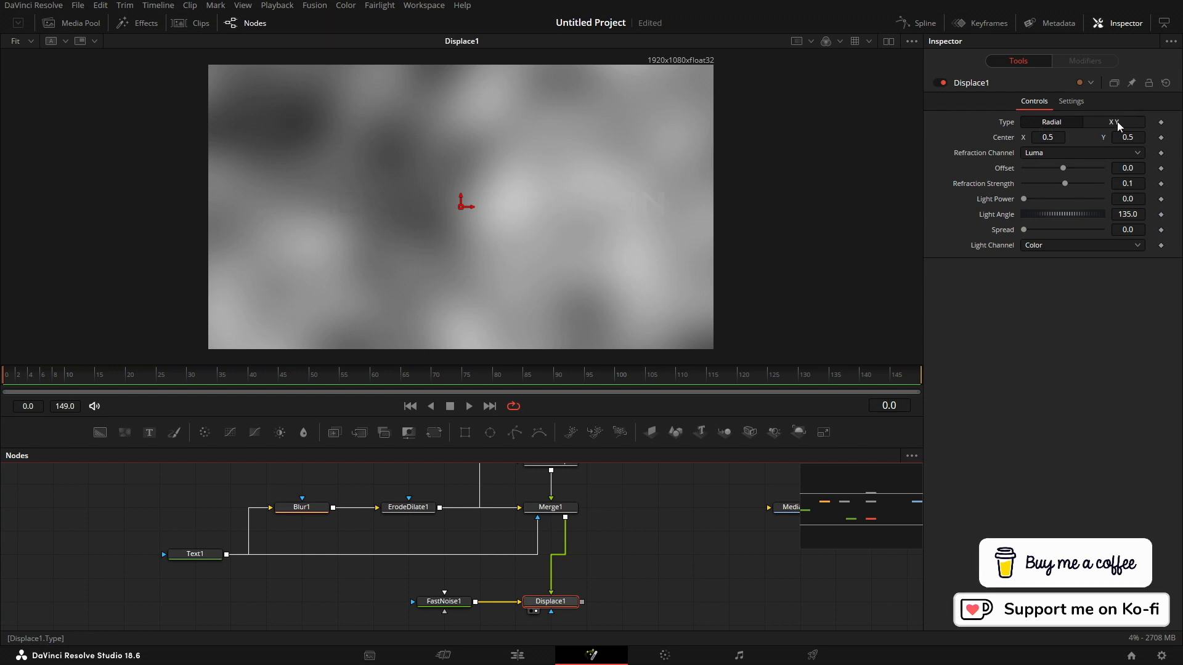
# Set Displace1 type to XY and mask the BrightnessContrast node with Text1.
pyautogui.click(1112, 122)
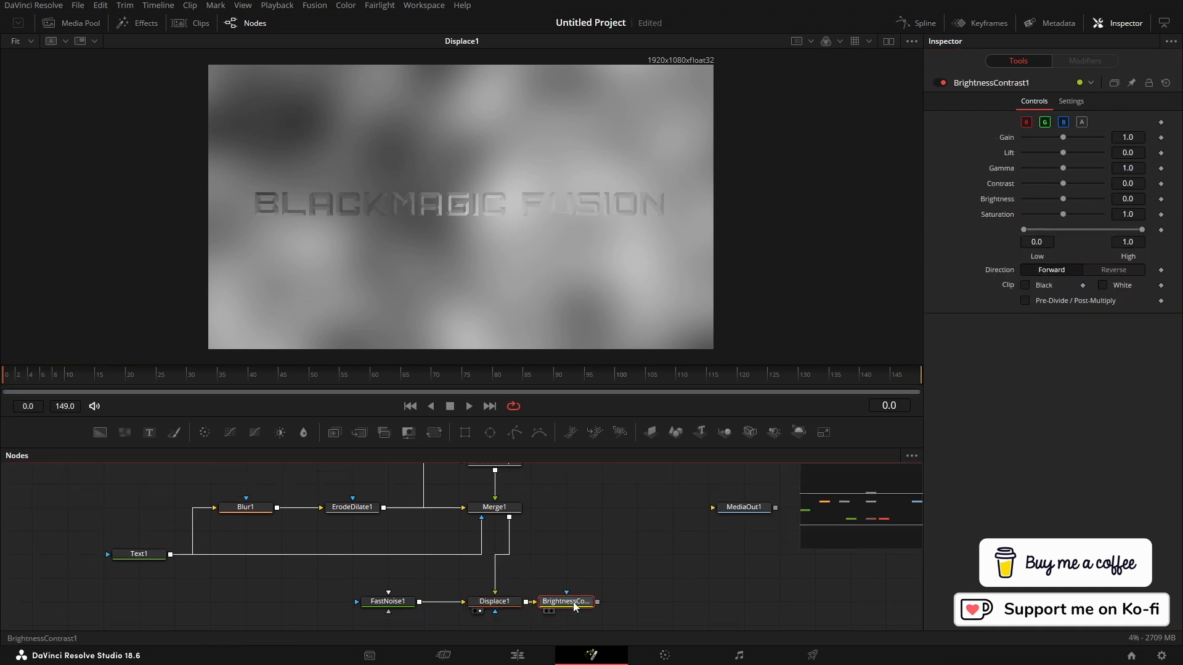
pyautogui.click(601, 601)
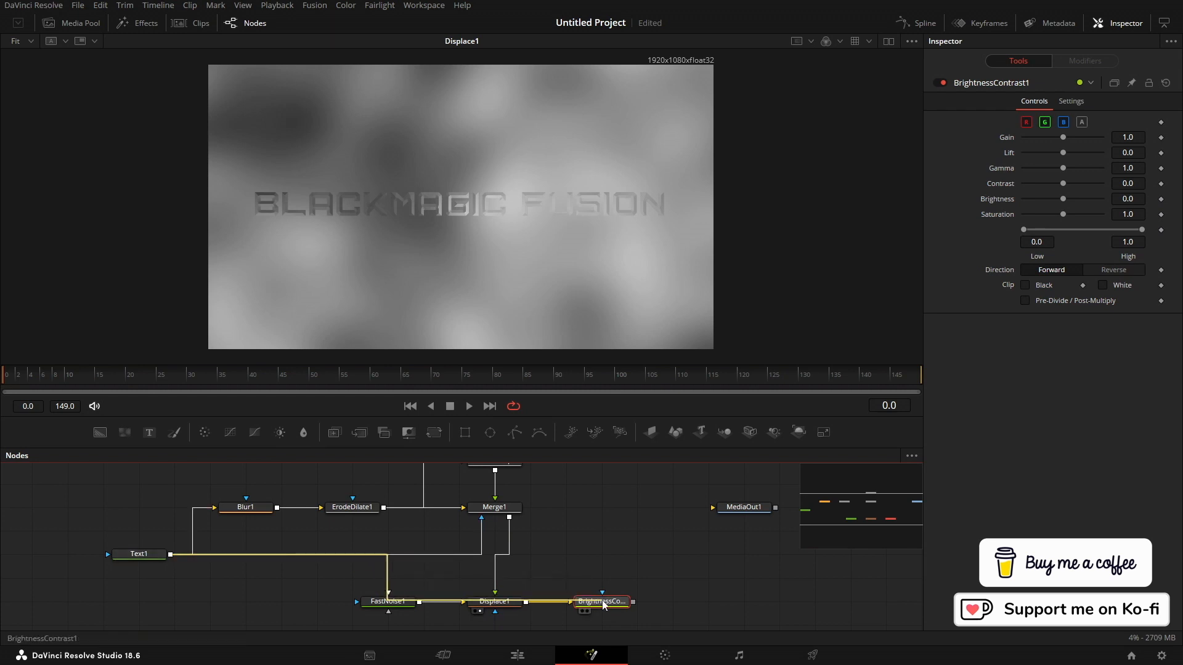
pyautogui.click(601, 601)
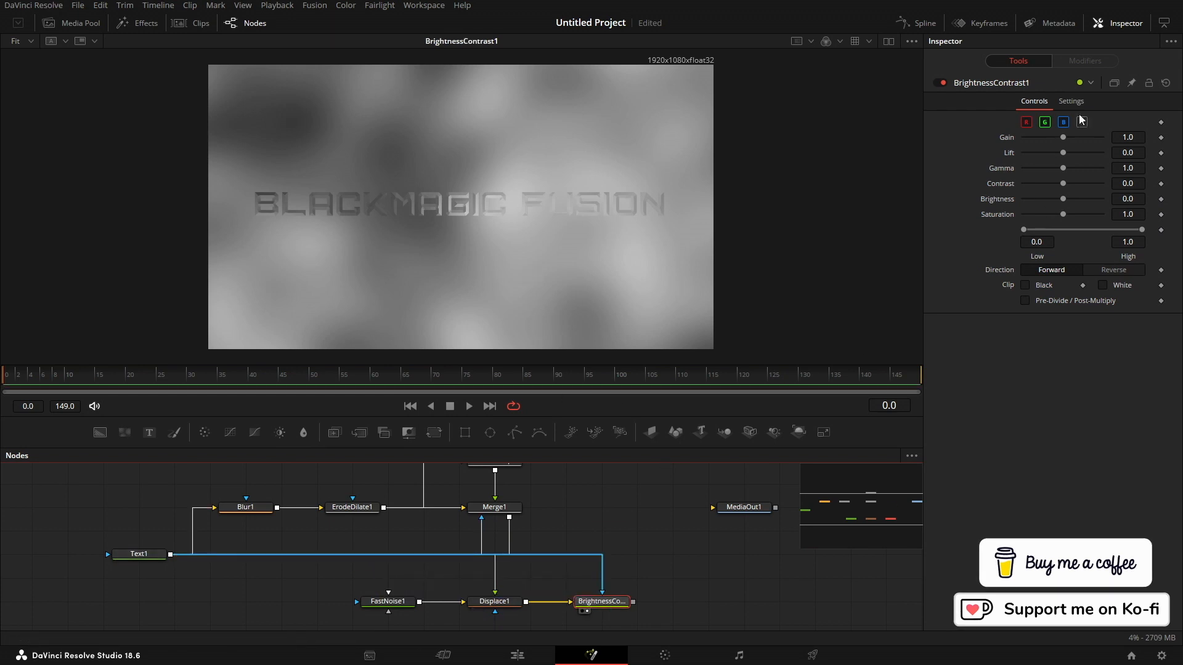
pyautogui.click(1069, 100)
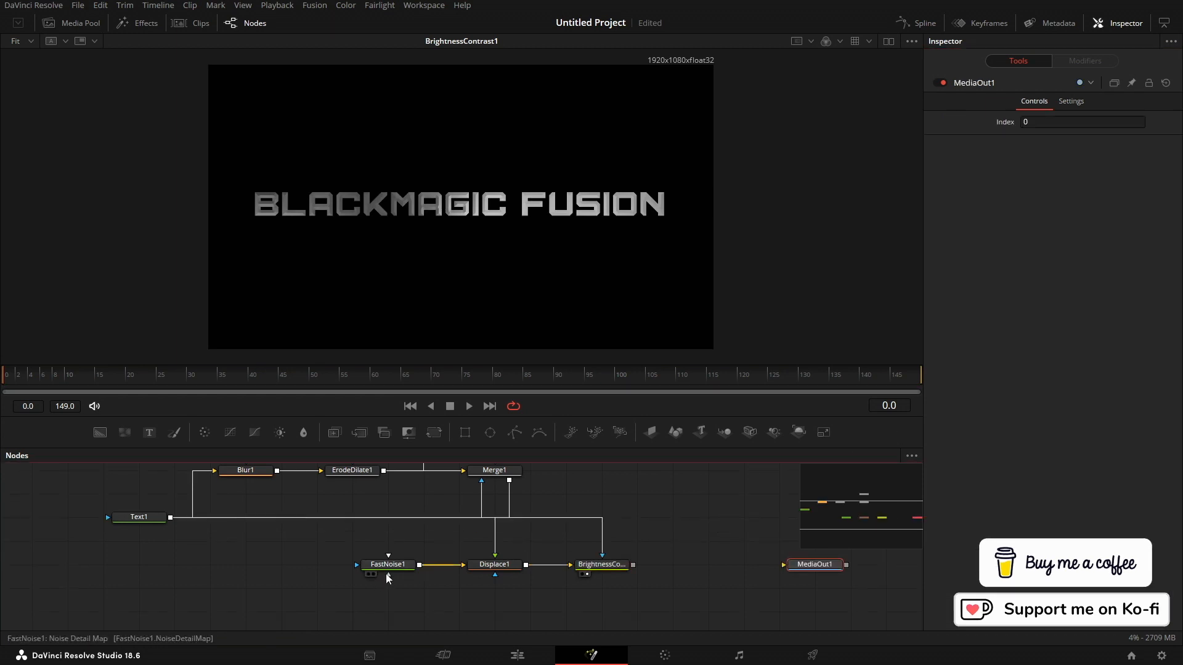
# Set FastNoise1 colour Type to Gradient with Uni gradient type.
pyautogui.click(387, 565)
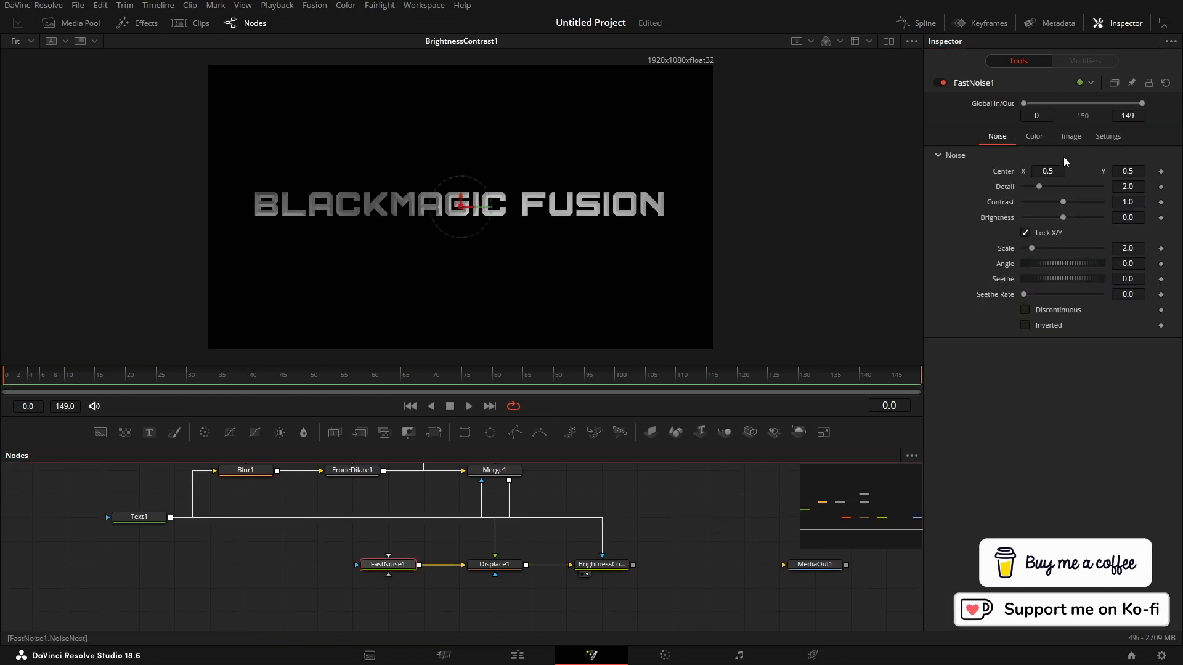
pyautogui.click(1034, 137)
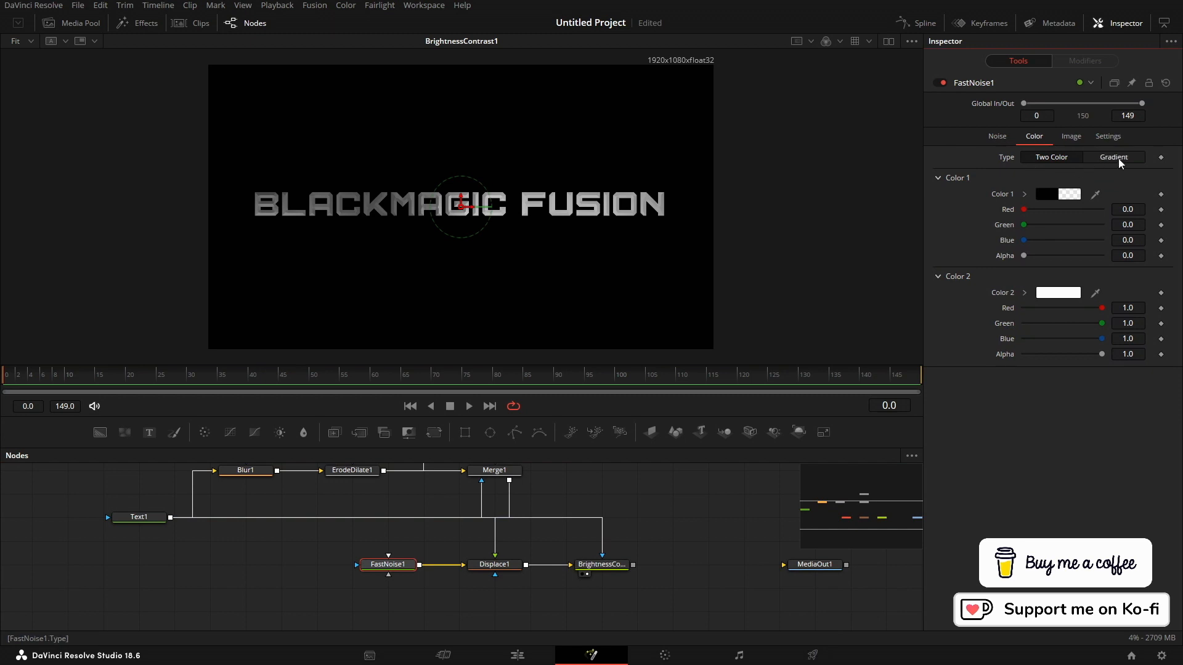
pyautogui.click(1112, 157)
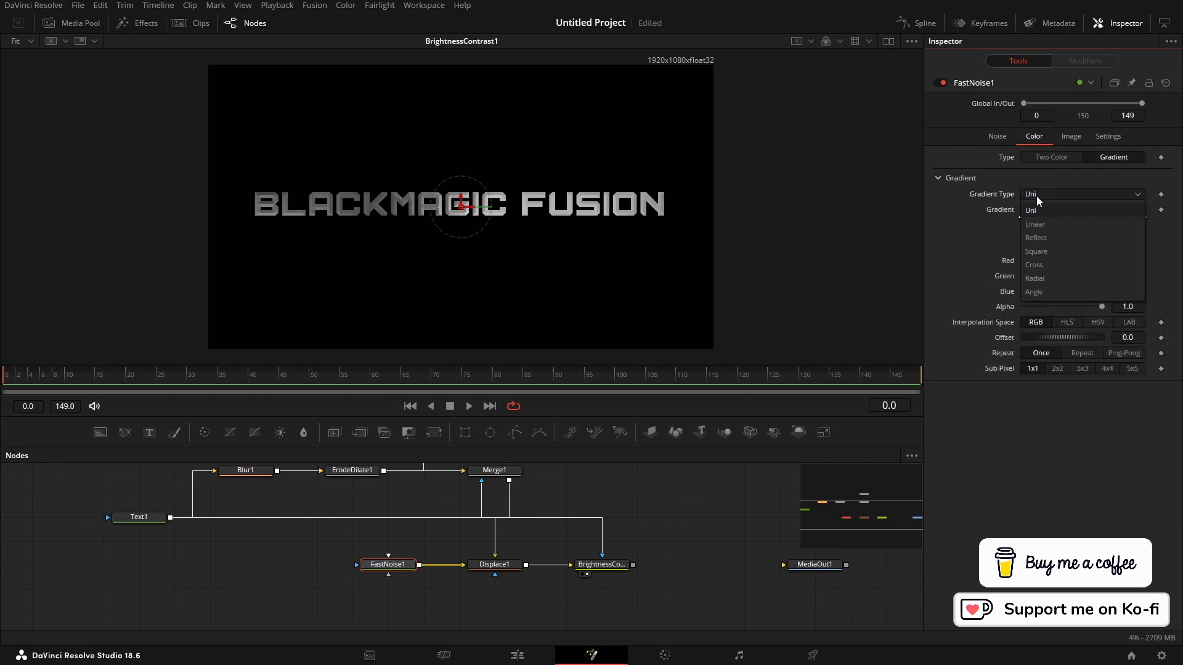
pyautogui.click(1031, 210)
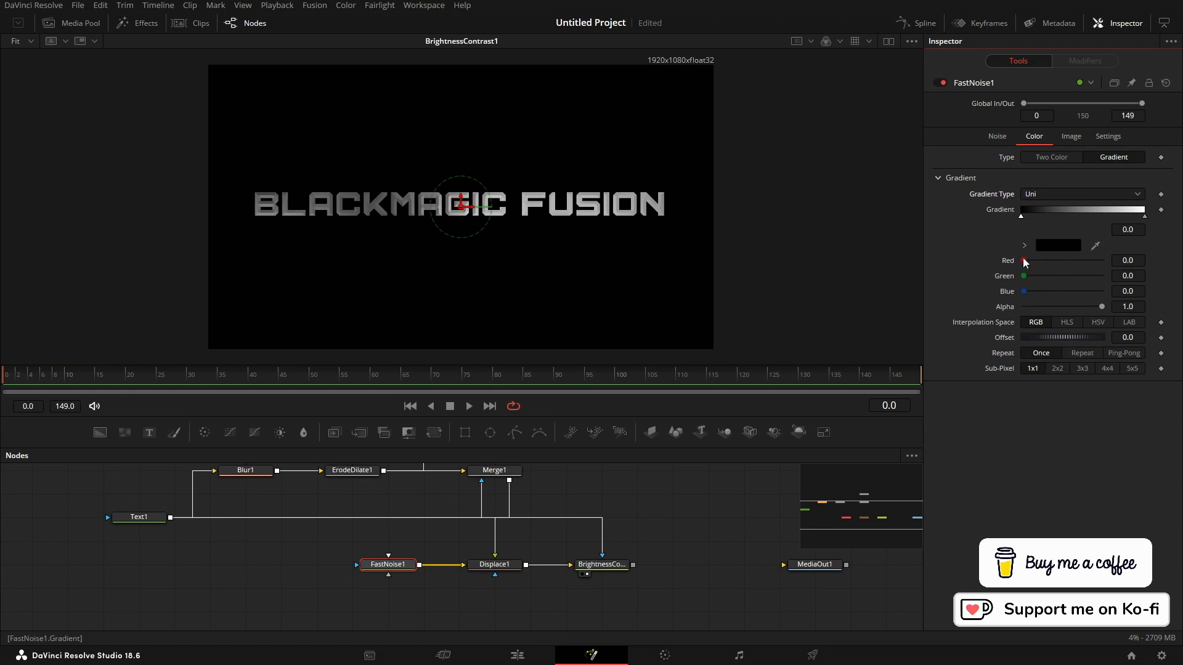
pyautogui.click(996, 136)
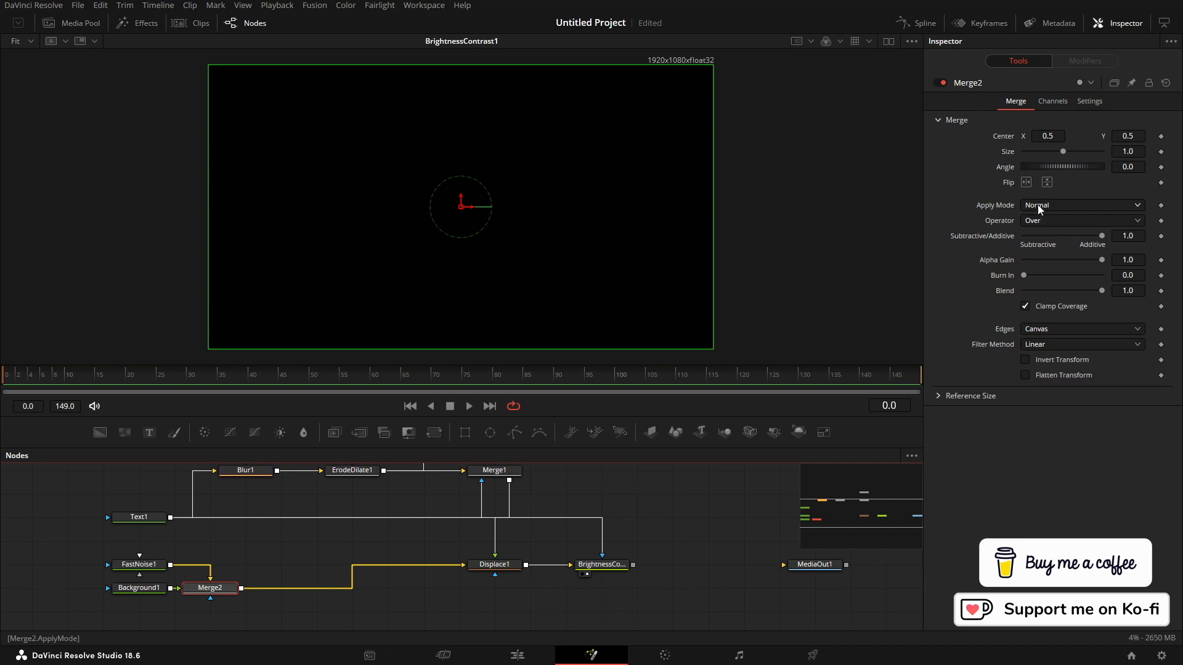
# Set Merge2 to Multiply and make Background1 a red-to-pale-lavender gradient.
pyautogui.click(1080, 204)
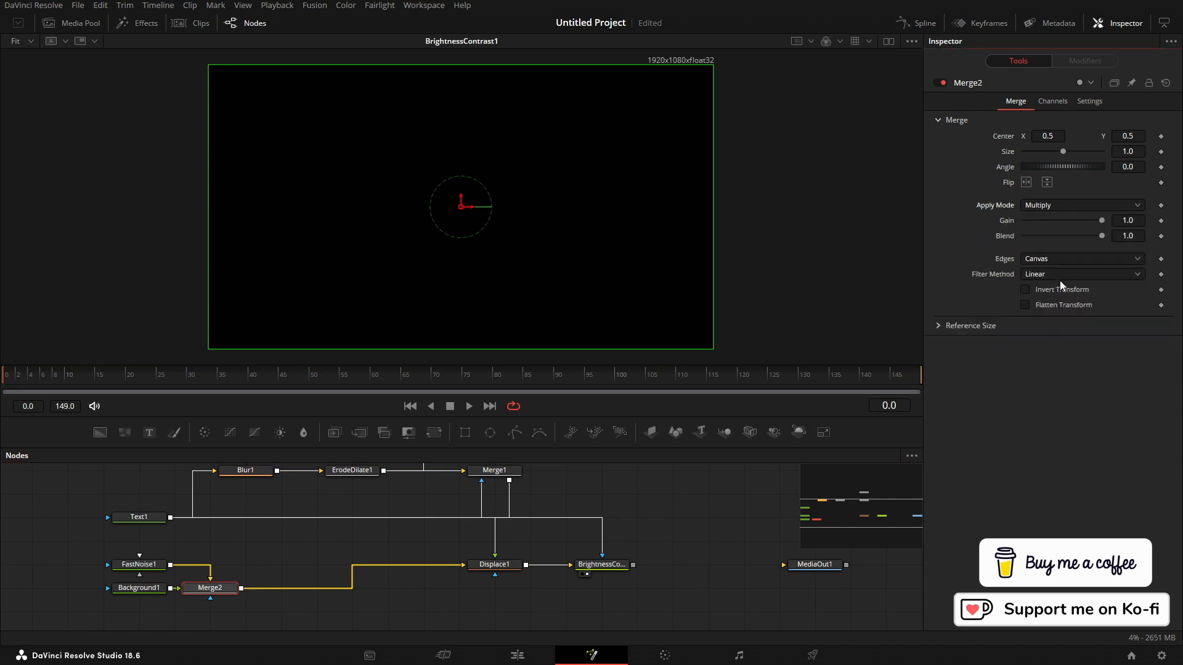
pyautogui.click(139, 587)
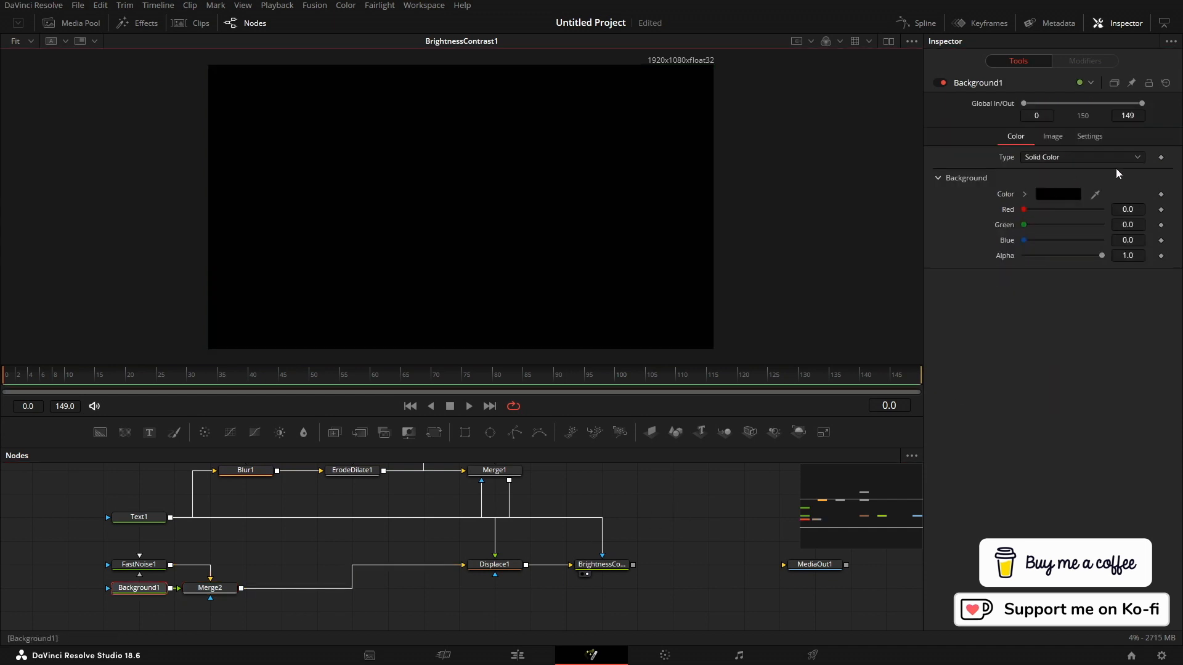
pyautogui.click(1082, 157)
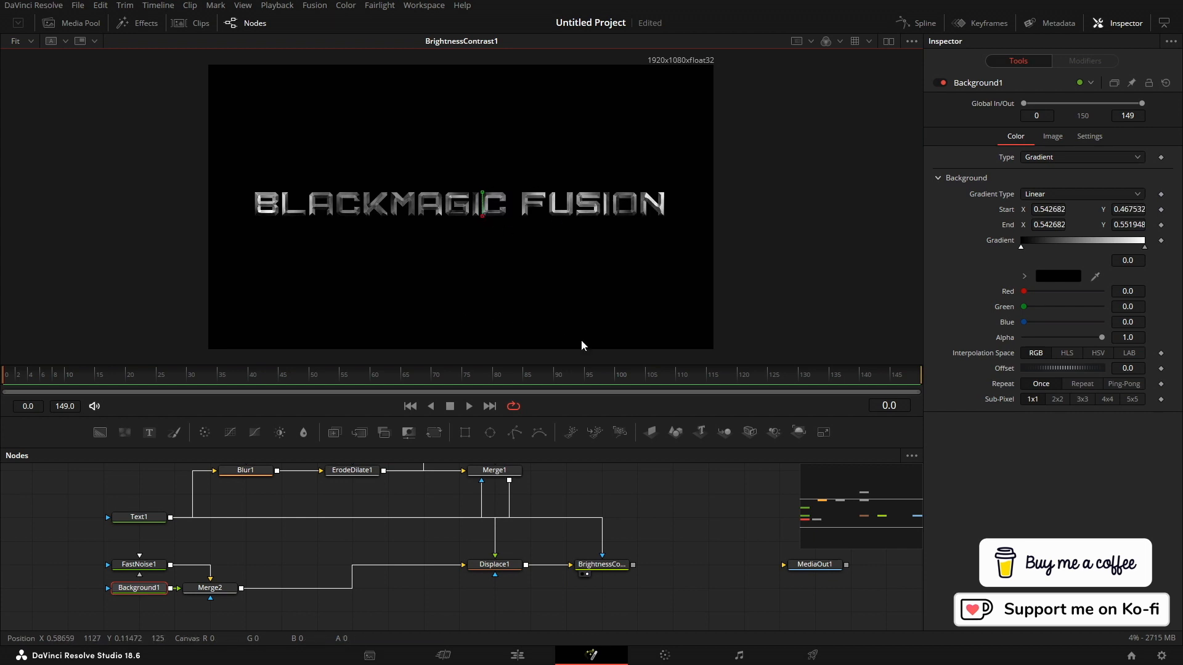
pyautogui.moveTo(1031, 295)
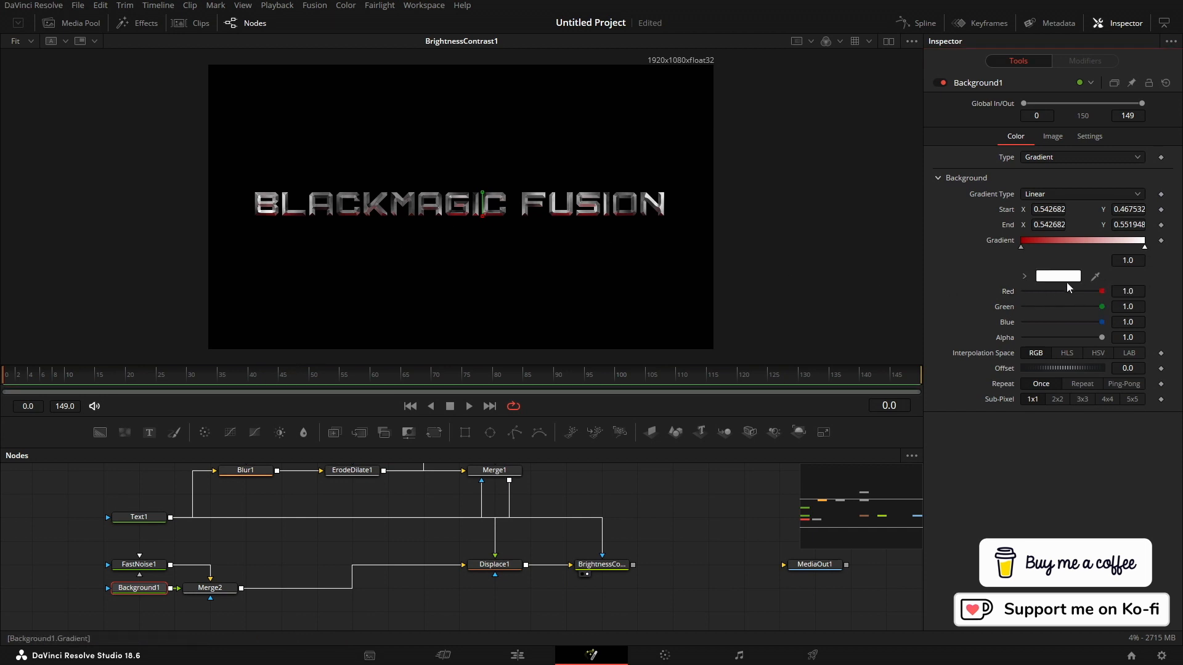
pyautogui.click(1058, 276)
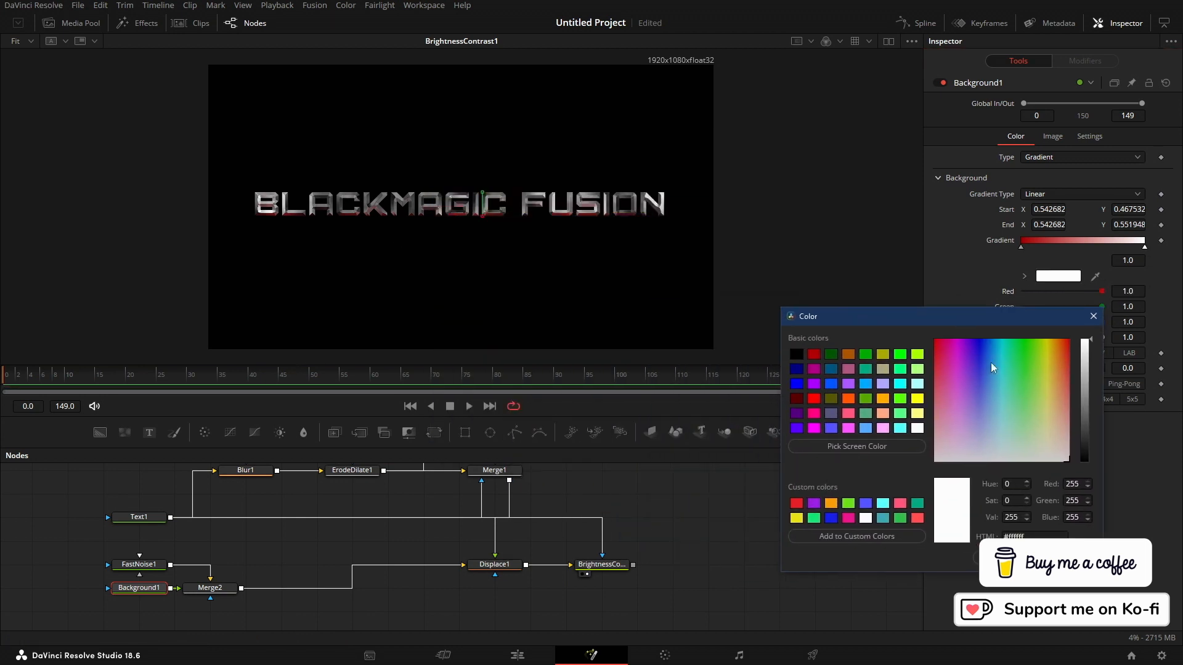
pyautogui.click(981, 437)
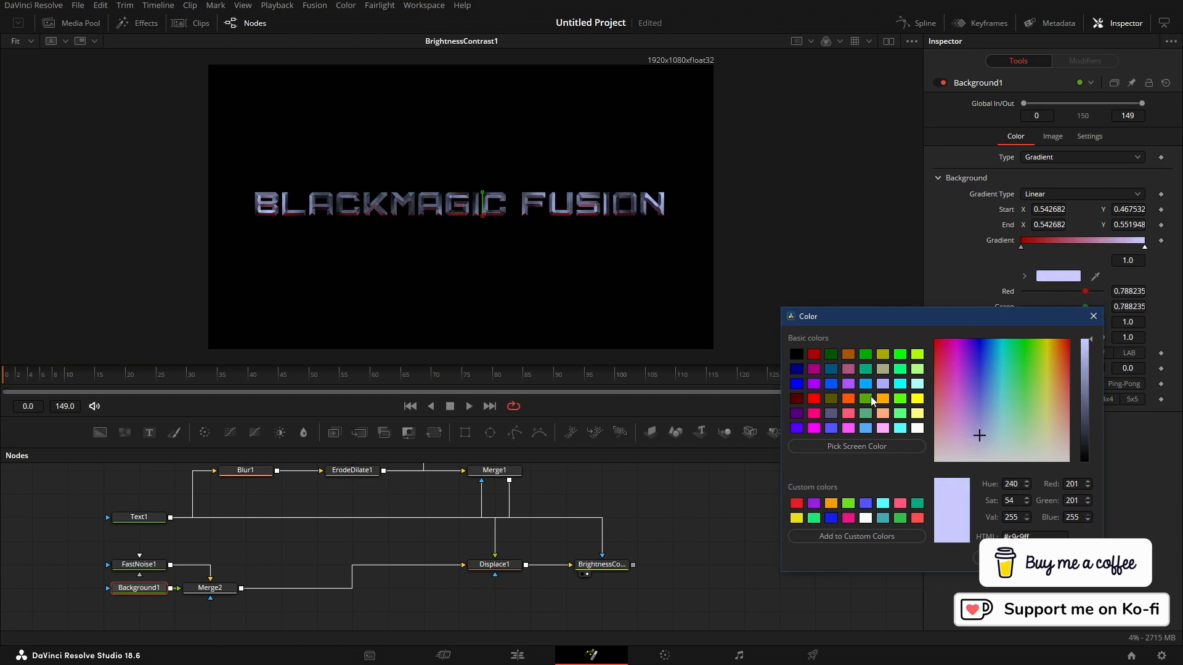
pyautogui.click(1092, 315)
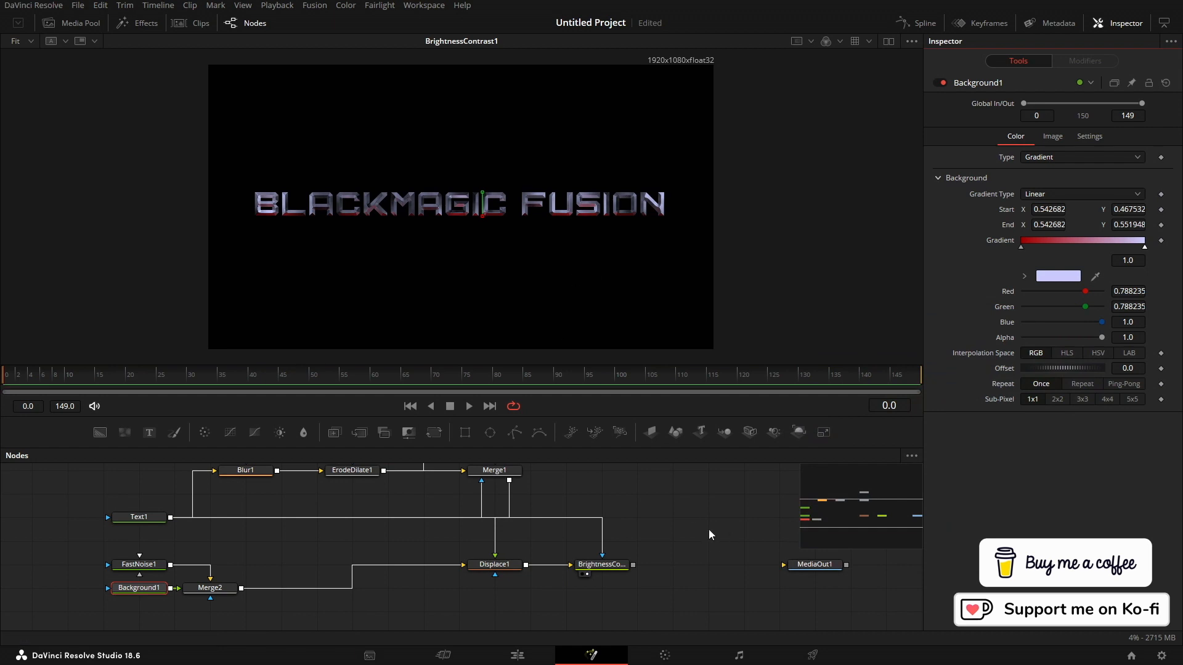
# Add a Brightness Contrast after Merge2 with gain 1.83, masked by a 0.008-high rectangle tilted 0.9.
pyautogui.click(209, 588)
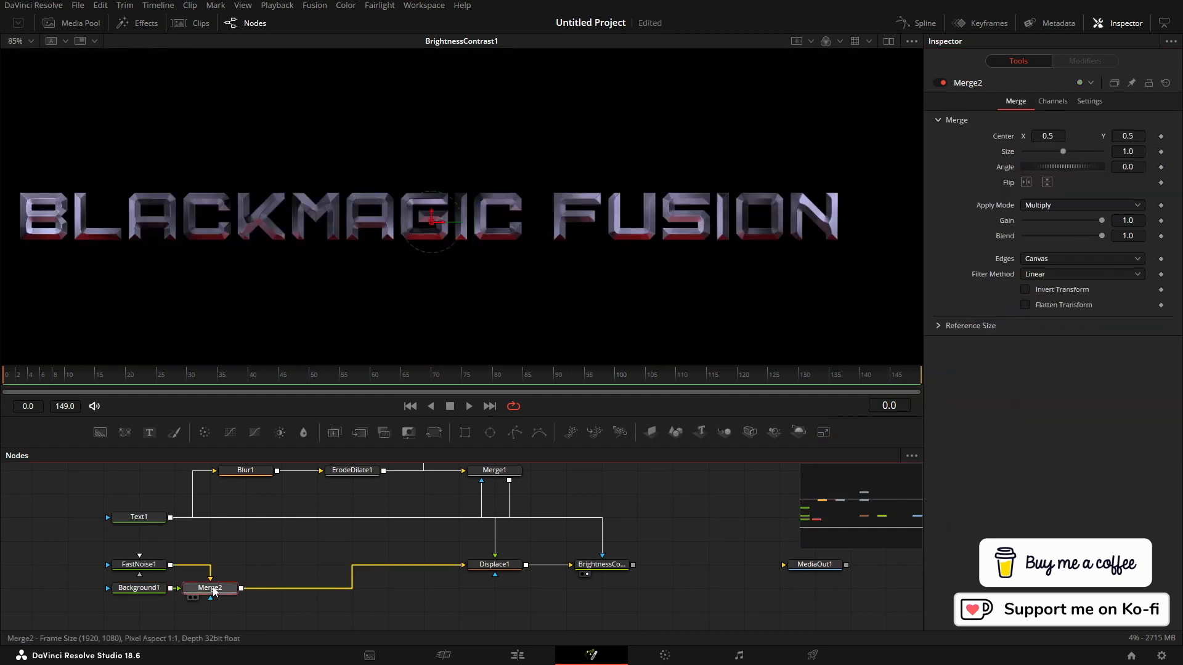
pyautogui.click(280, 588)
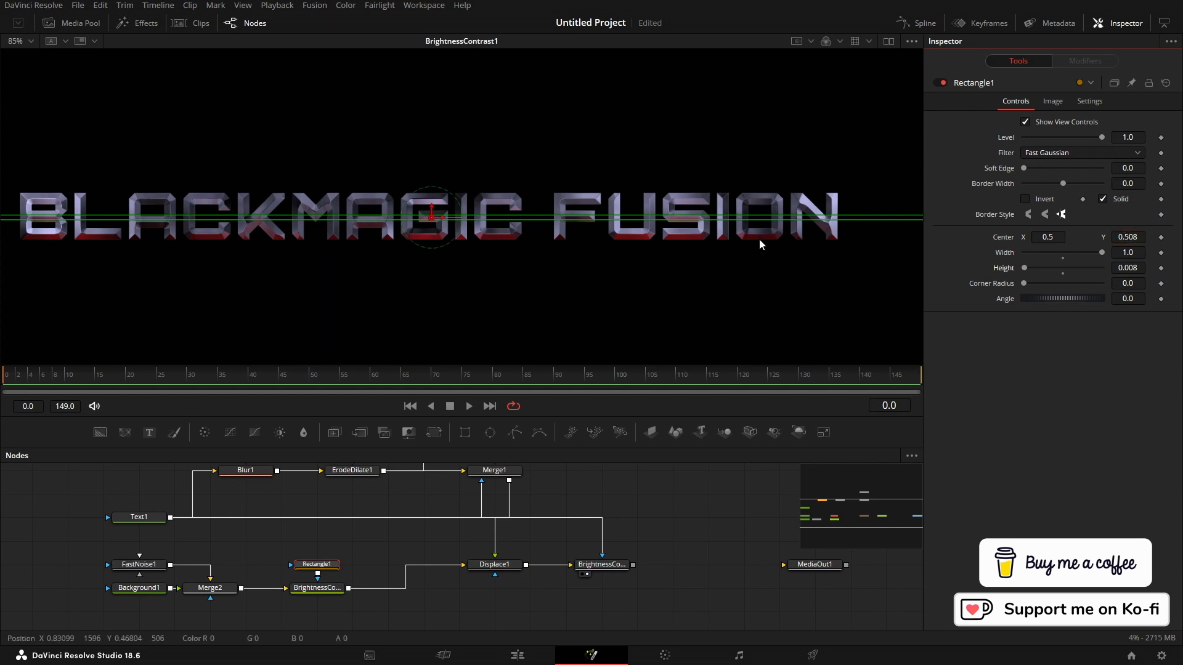
pyautogui.click(318, 587)
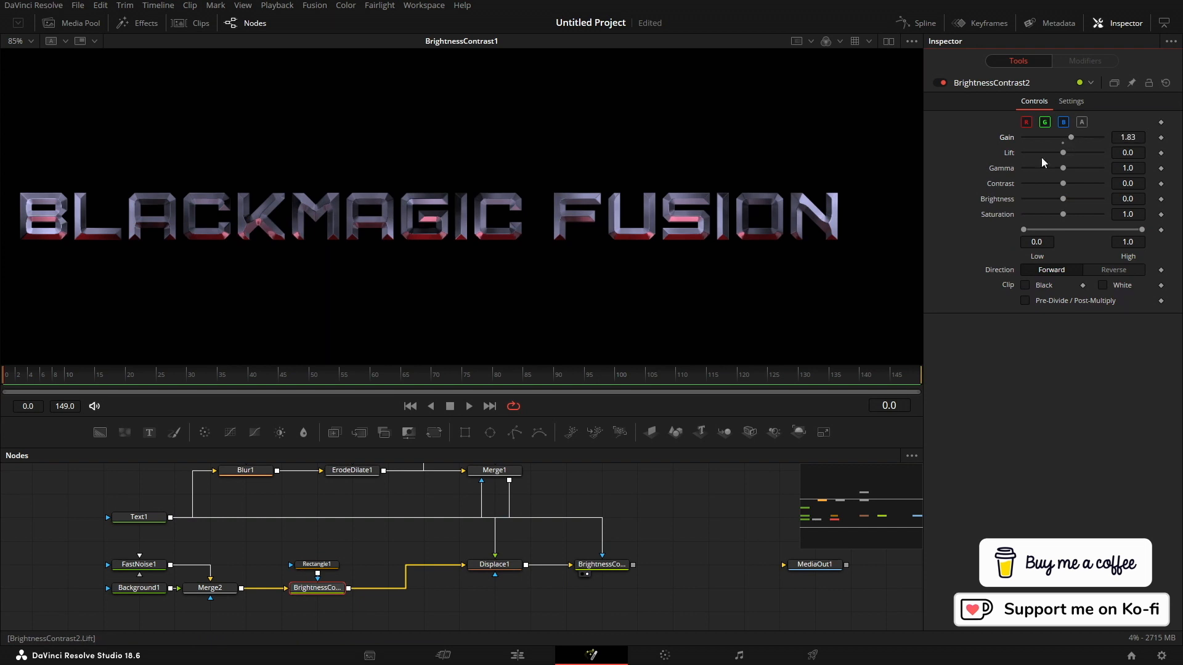
pyautogui.click(315, 564)
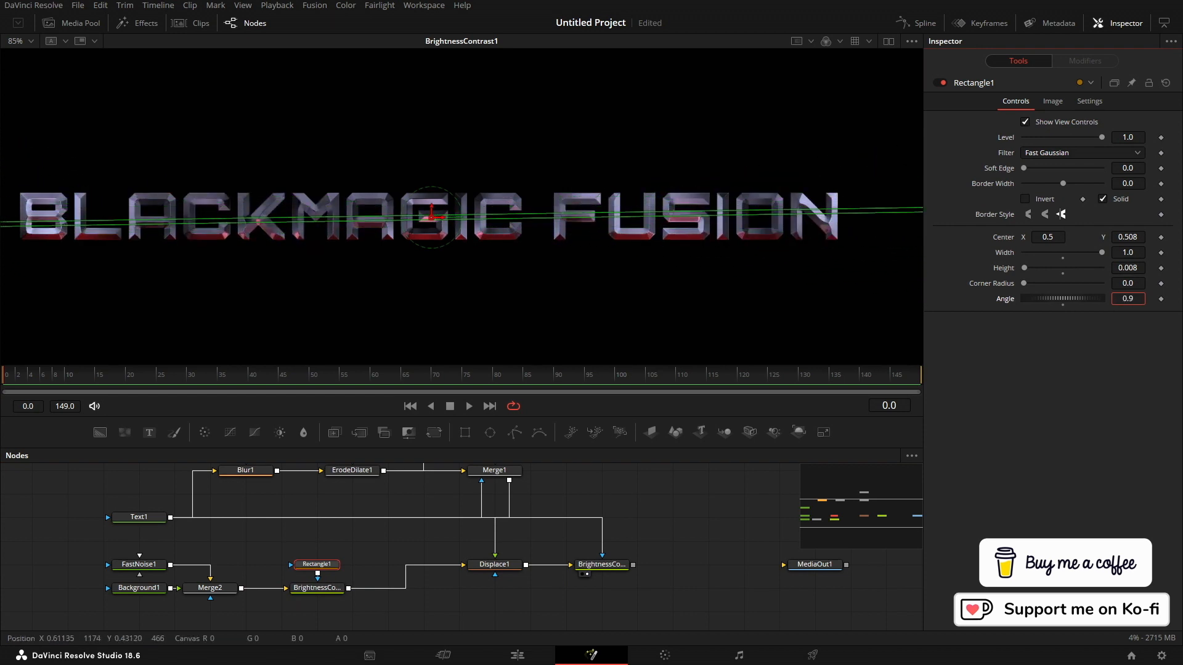
pyautogui.click(317, 588)
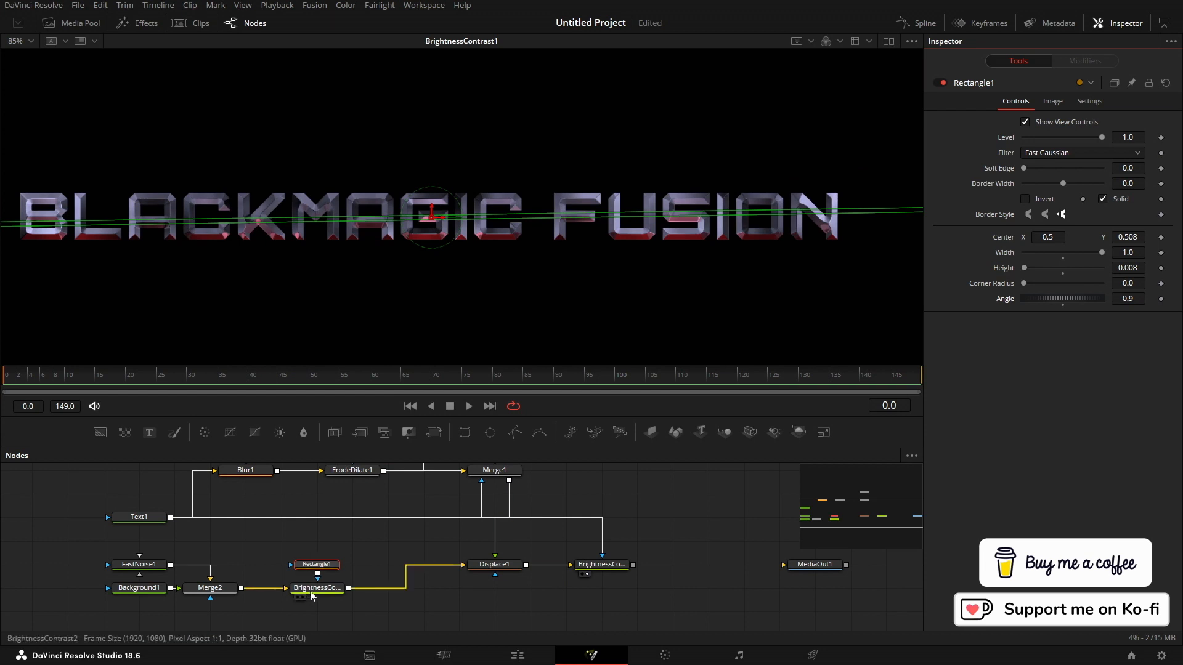
pyautogui.click(316, 588)
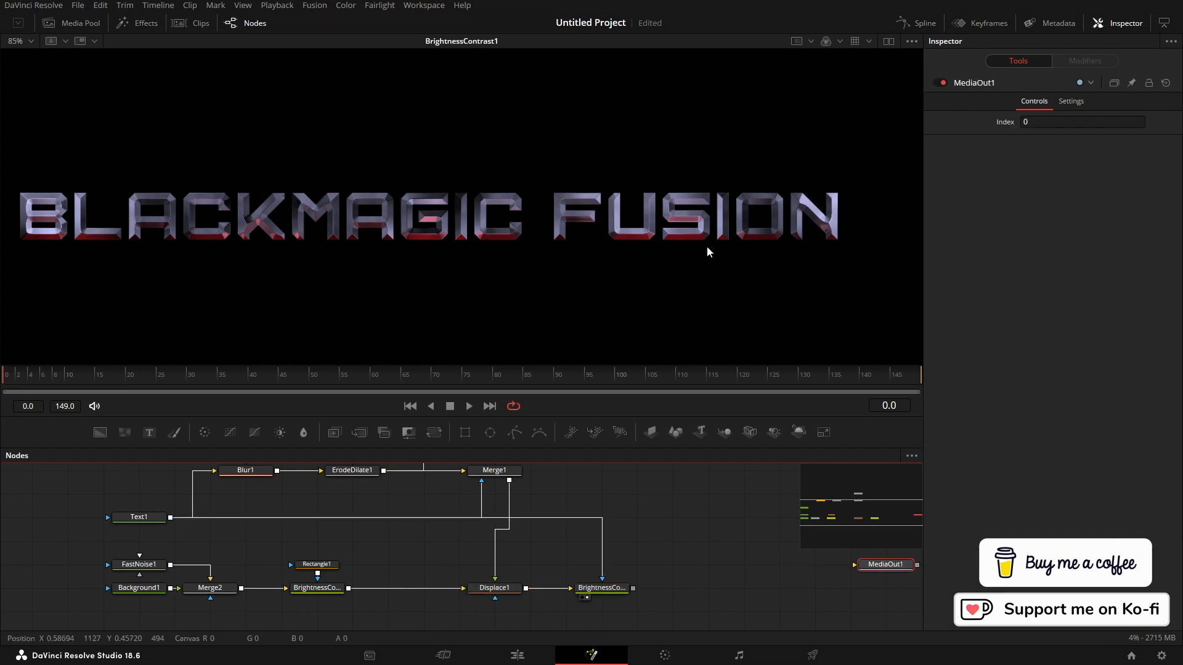
pyautogui.moveTo(645, 309)
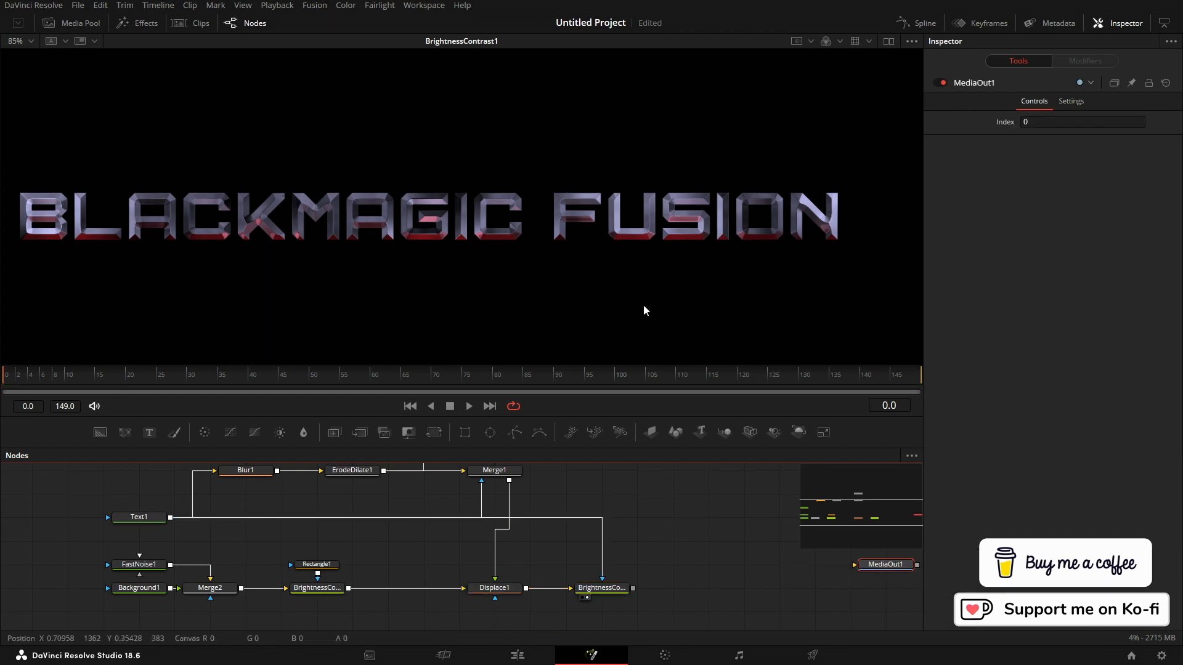
pyautogui.moveTo(686, 534)
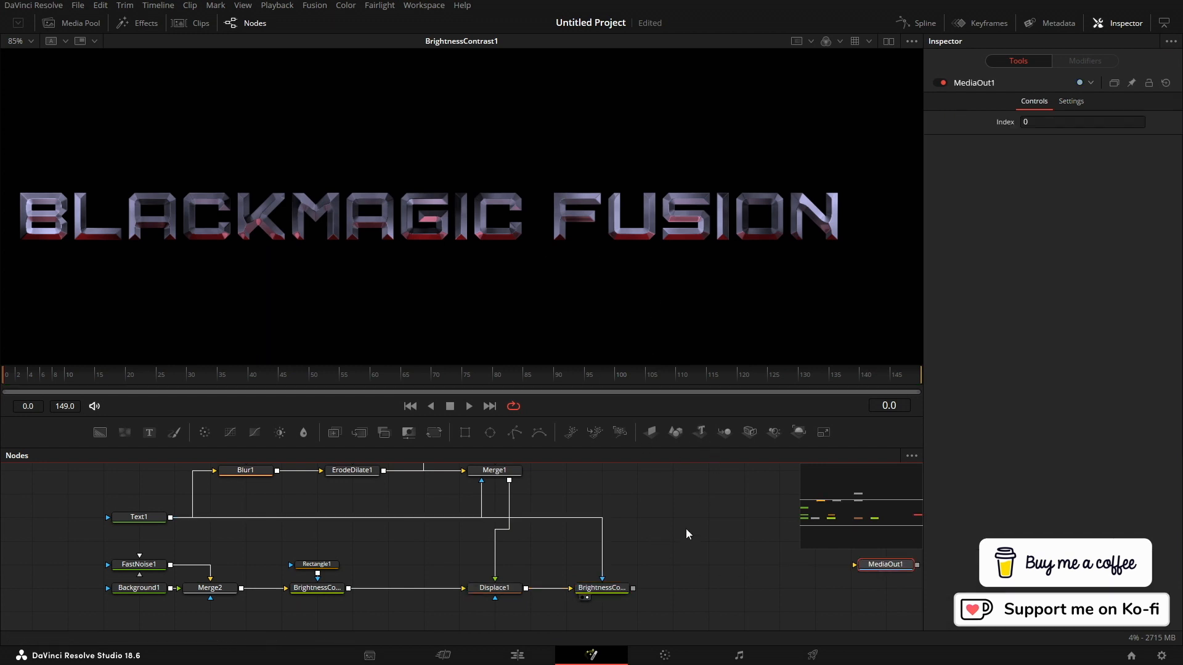
# Add MediaIn1 and a Merge3 after BrightnessContrast1, with Merge3 set to Multiply.
pyautogui.click(71, 23)
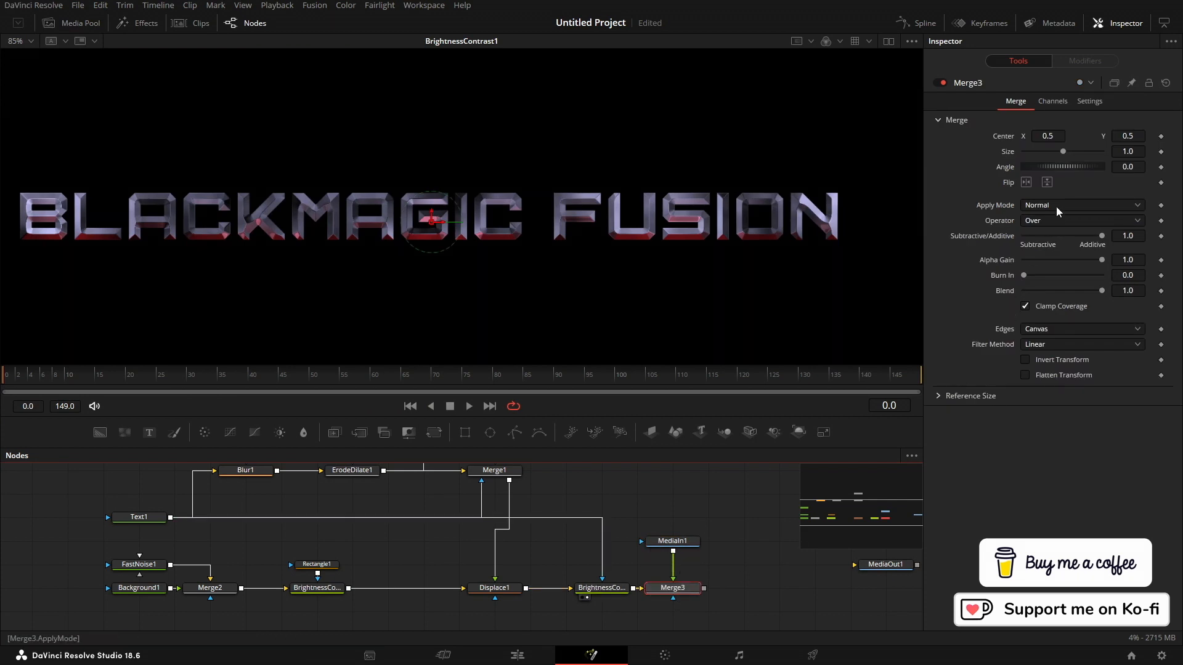
pyautogui.click(1080, 205)
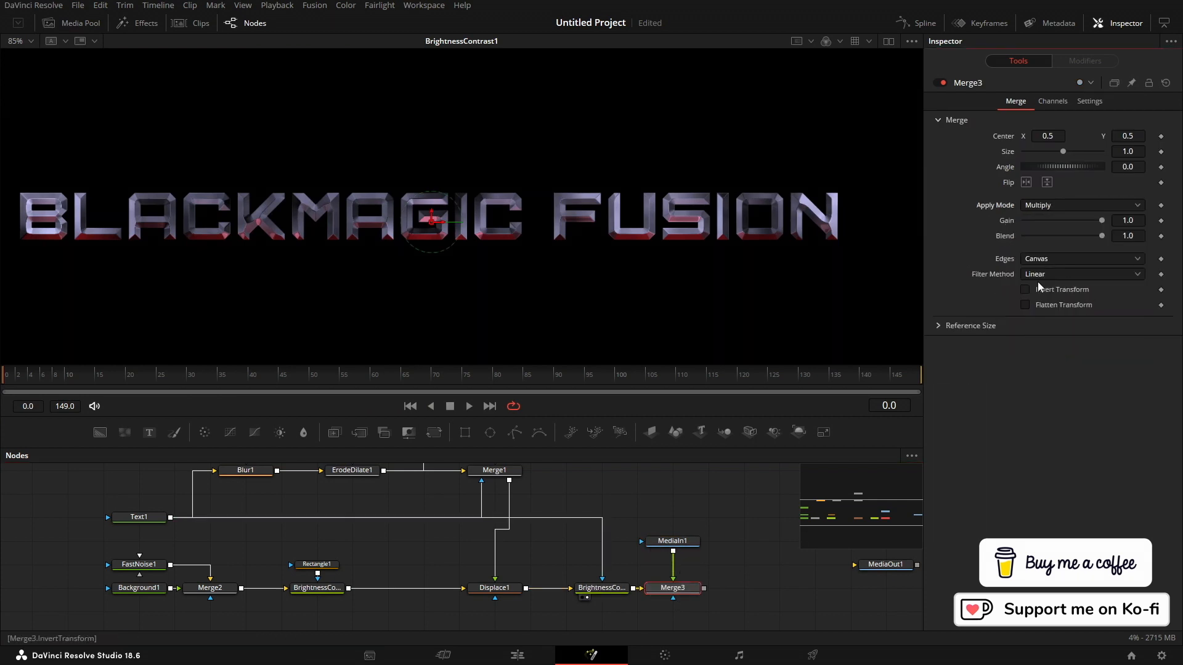
pyautogui.click(170, 523)
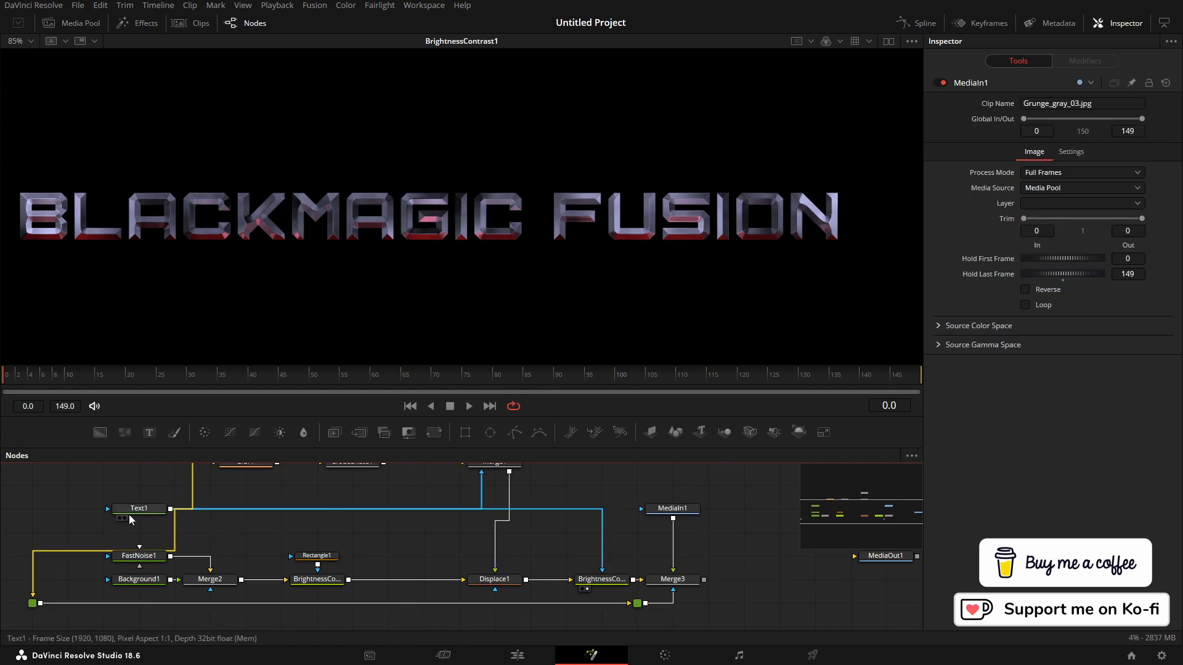
# Add a Transform below MediaIn1 that enlarges the grunge texture to size 1.606.
pyautogui.click(67, 507)
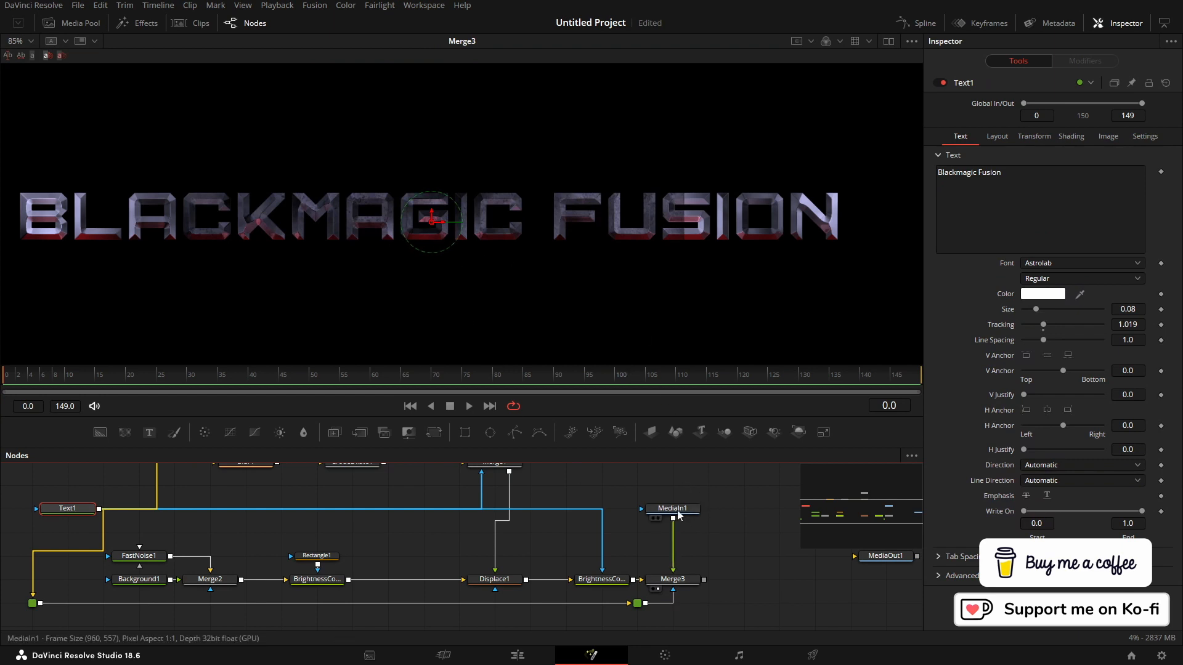
pyautogui.click(672, 508)
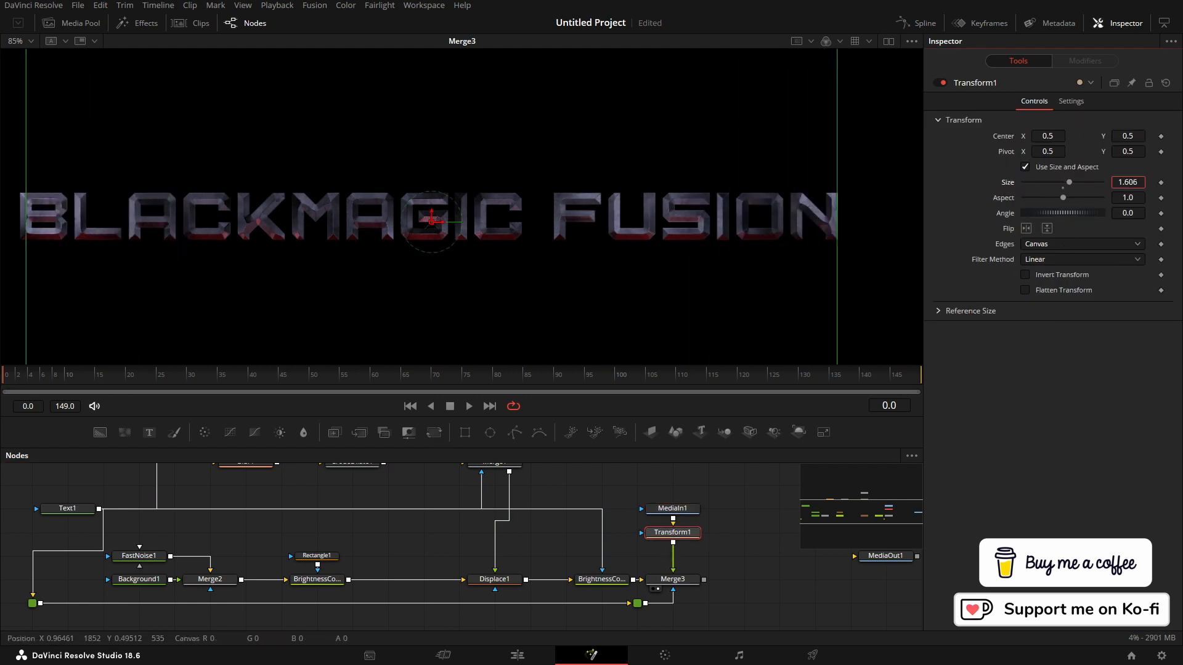
pyautogui.click(671, 579)
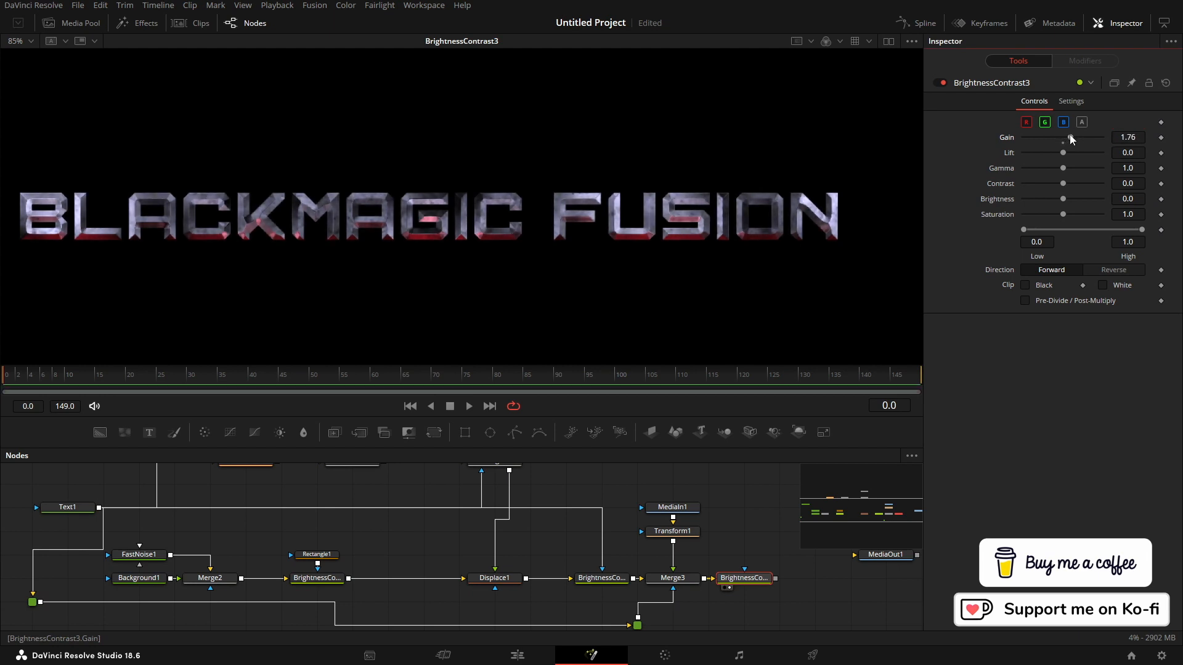
# Add a Brightness Contrast with gain 1.76 after Merge3, feed MediaOut1 and view it.
pyautogui.click(672, 578)
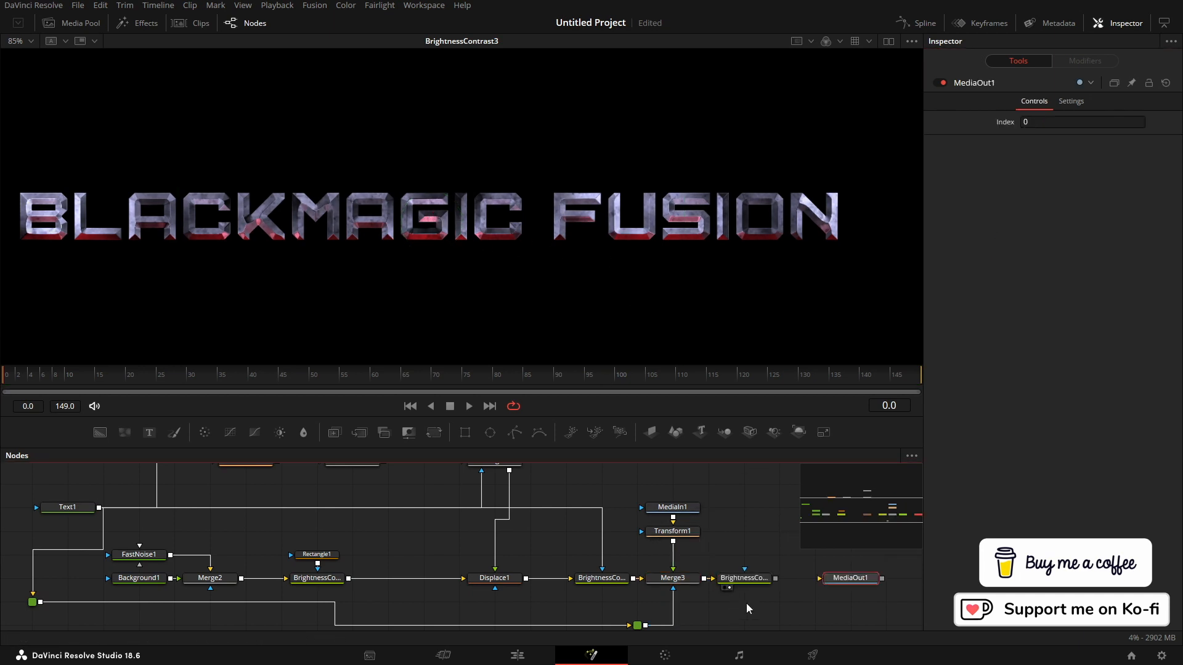
pyautogui.click(850, 578)
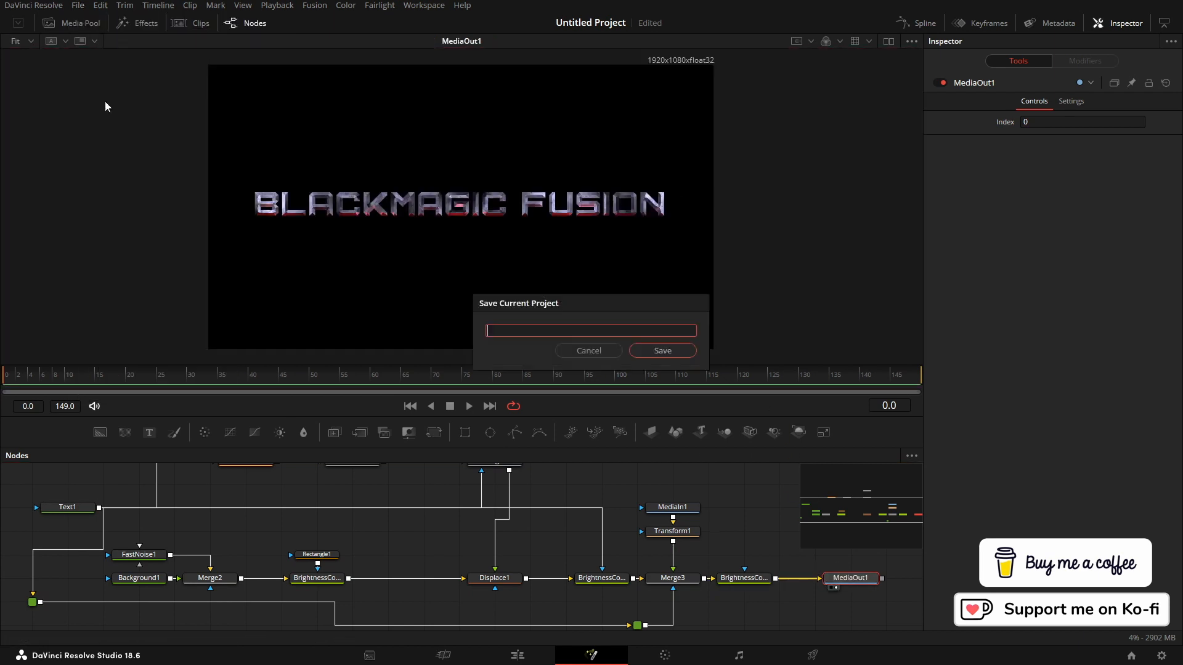
# Save the project as 'Cimenatic' and move to the Edit page.
pyautogui.click(661, 350)
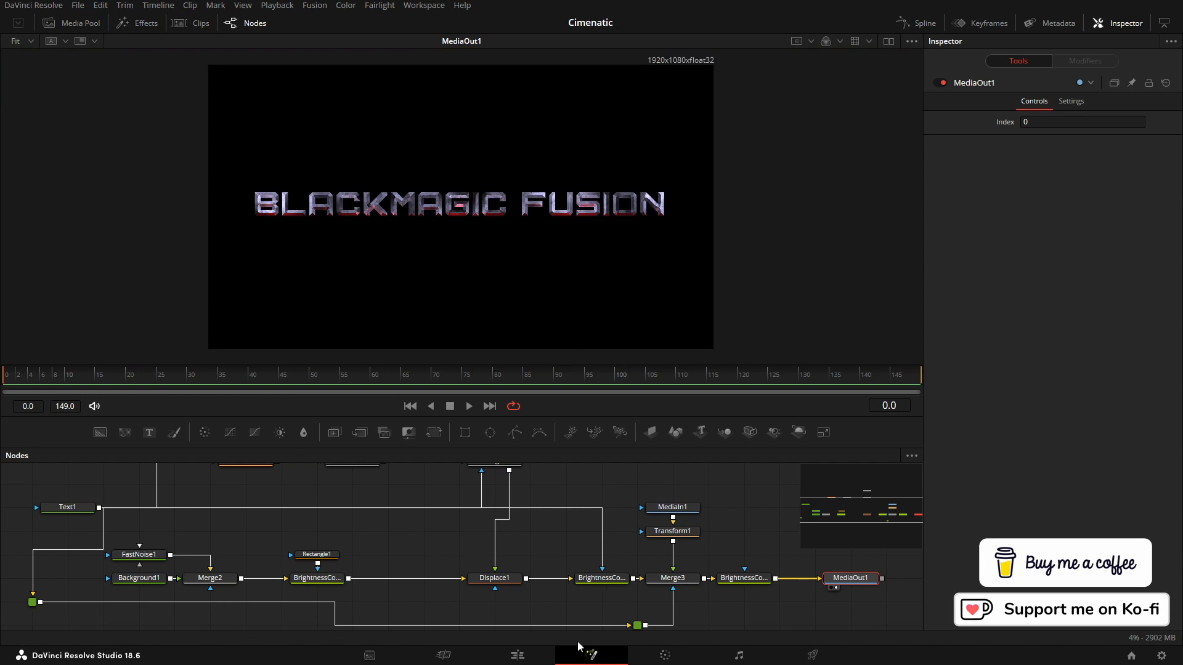
pyautogui.click(517, 654)
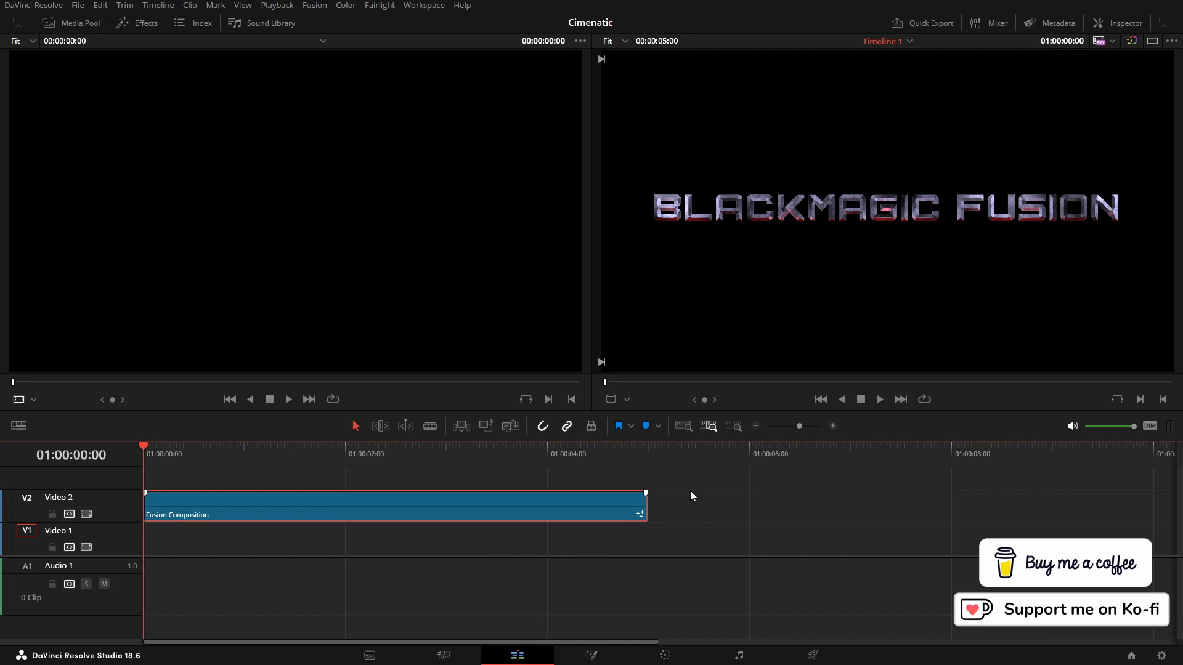
# Put chaoticParticles_2K_VFX.mov from the Media Pool on Video 1 beneath the Fusion Composition.
pyautogui.click(70, 23)
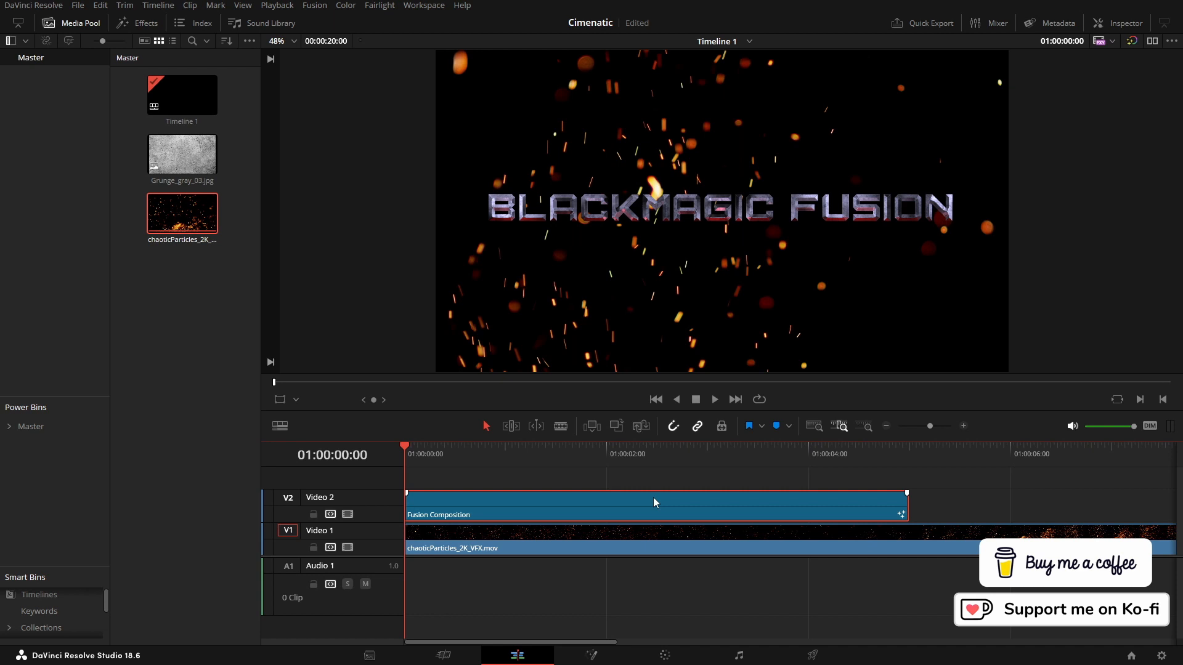
pyautogui.moveTo(796, 330)
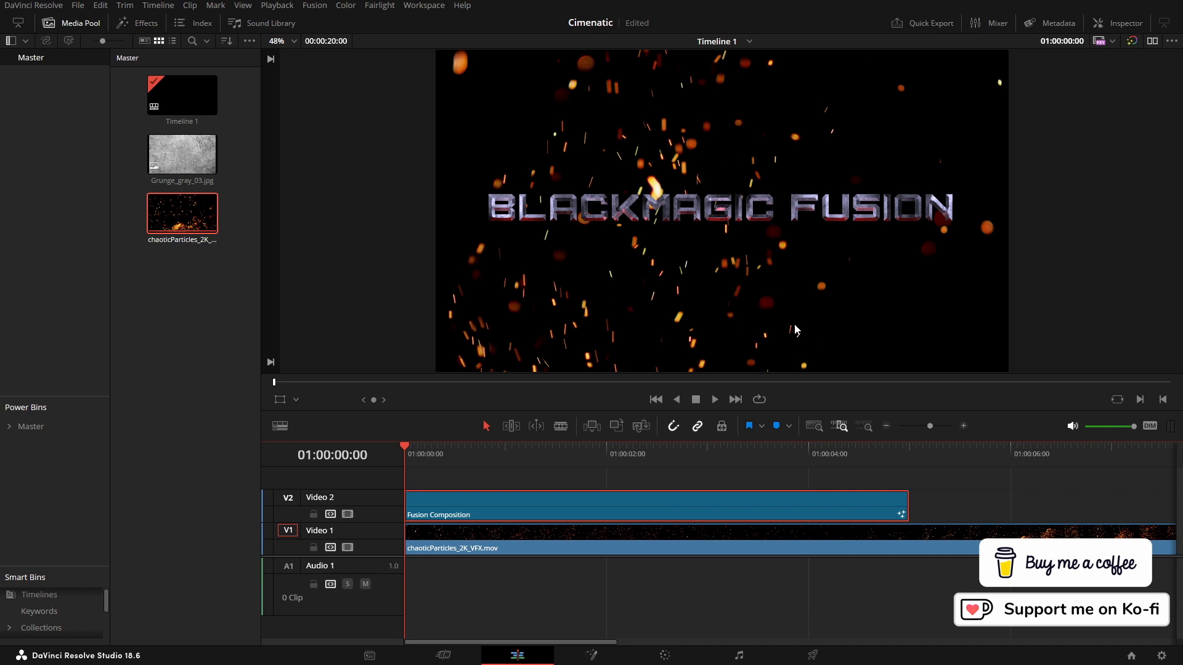
pyautogui.moveTo(1003, 500)
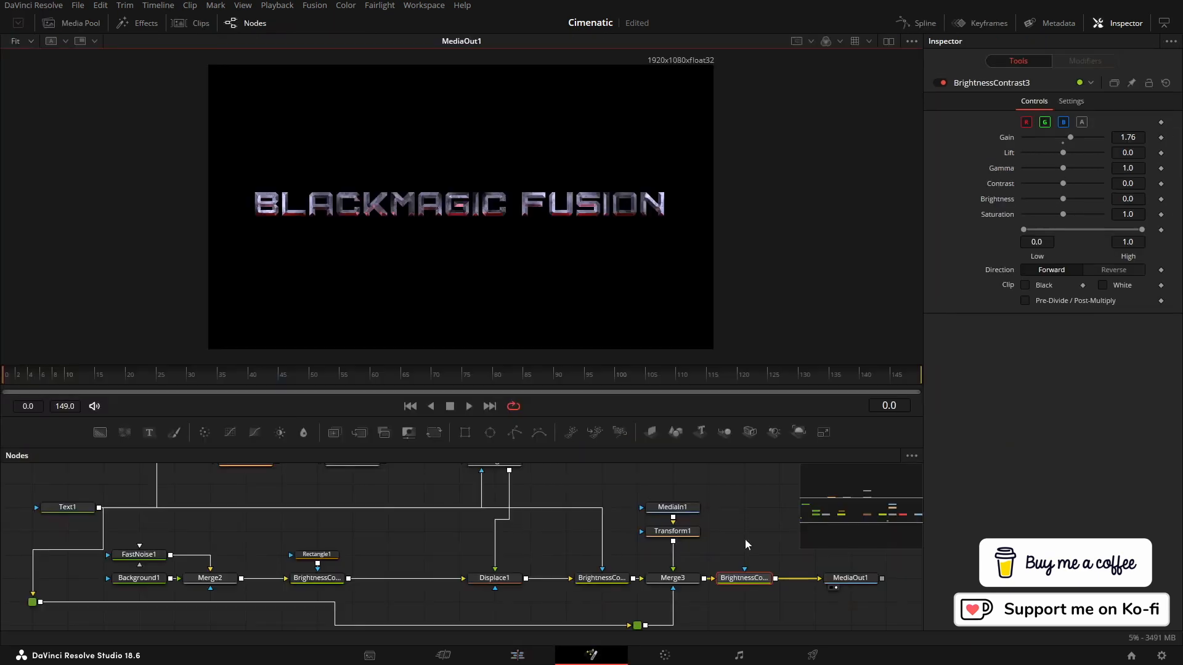
# Select the Text1 node to show its Astrolab font title settings in the Inspector.
pyautogui.click(67, 507)
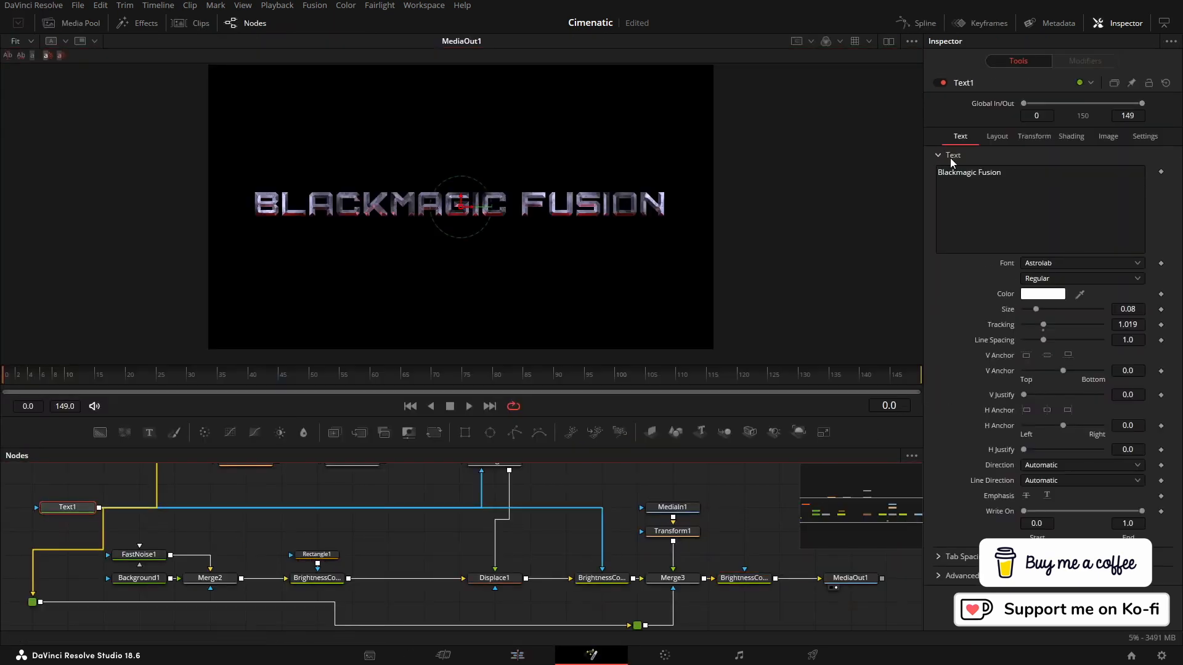